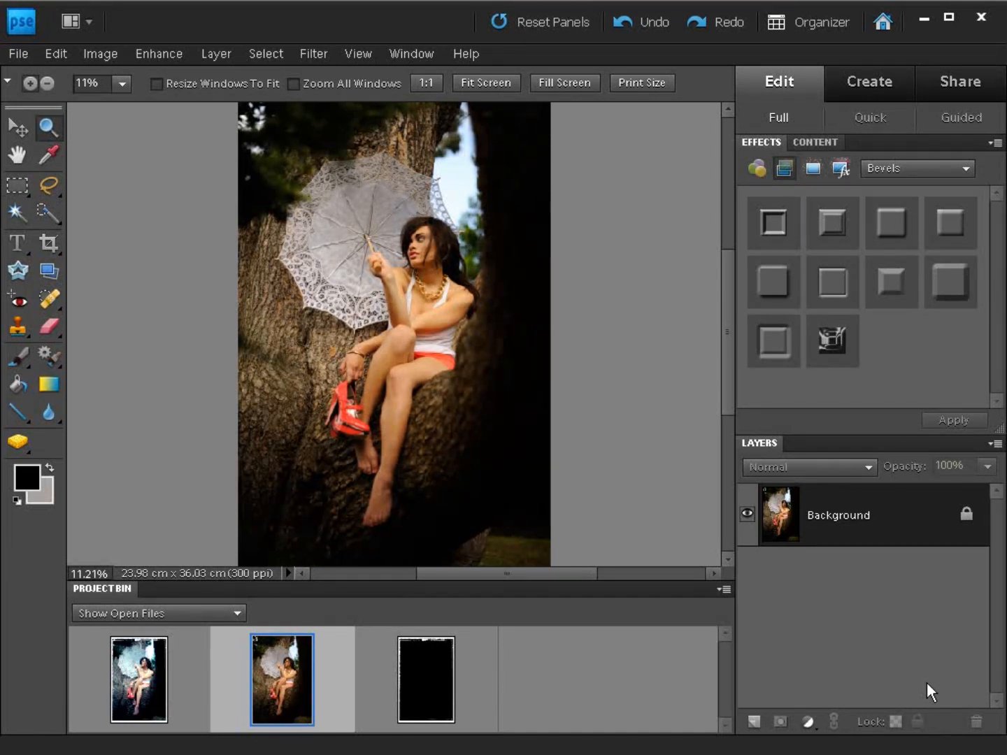
Compare the finished jagged-border Polaroid example with the original tree portrait, zooming on the border.
left_click(137, 680)
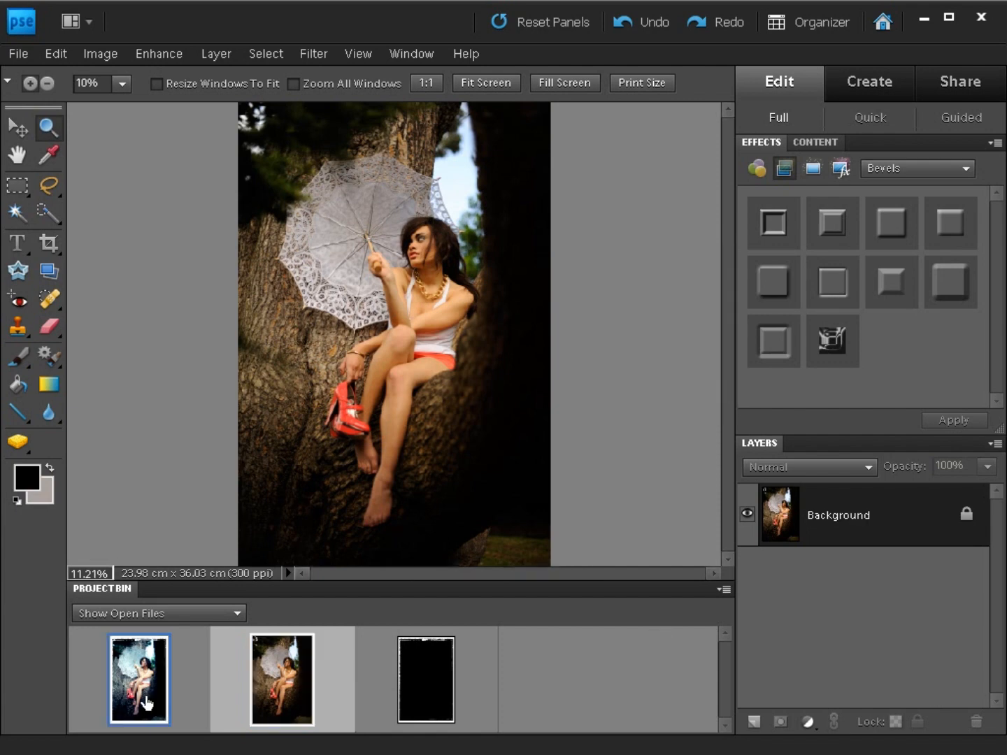
left_click(139, 679)
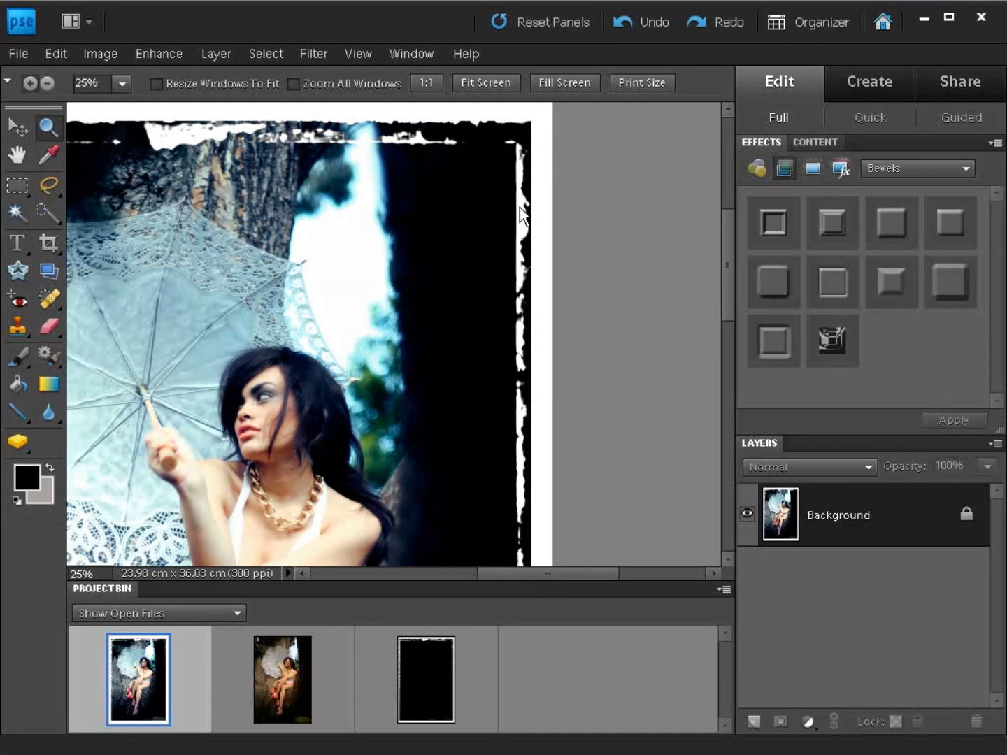
mouse_move(373, 237)
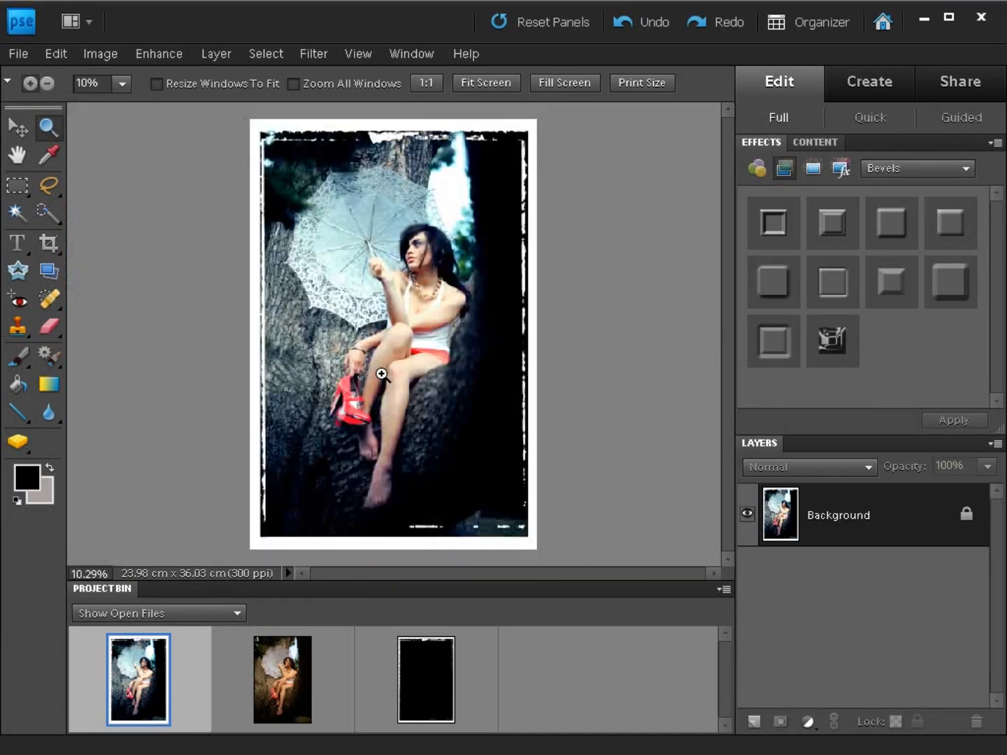
left_click(281, 679)
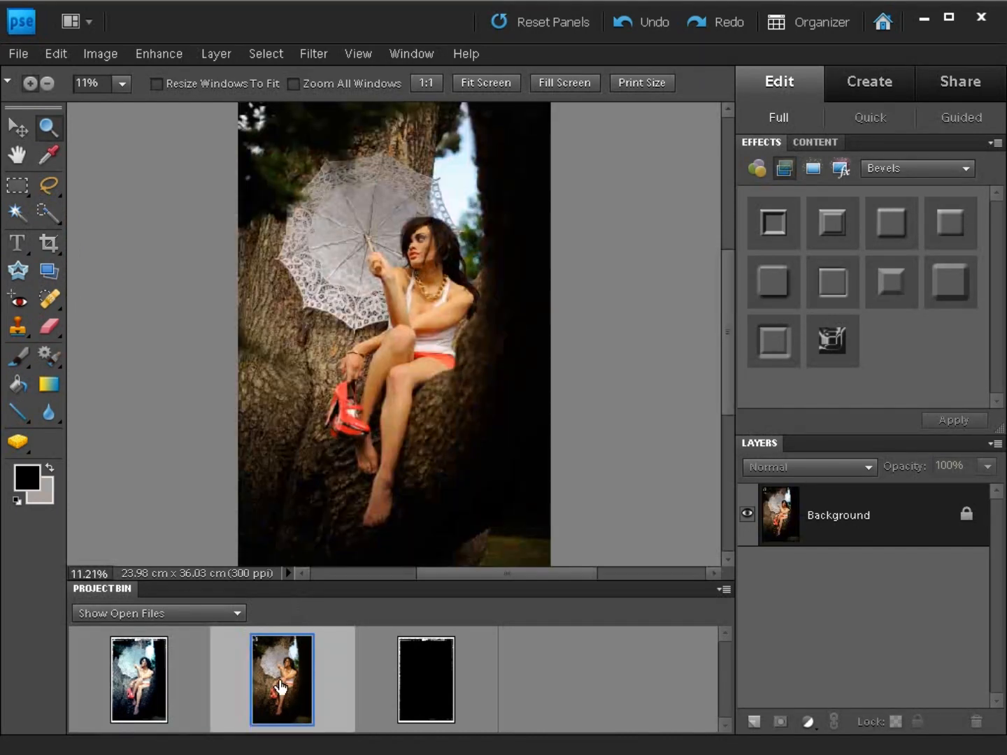
left_click(138, 680)
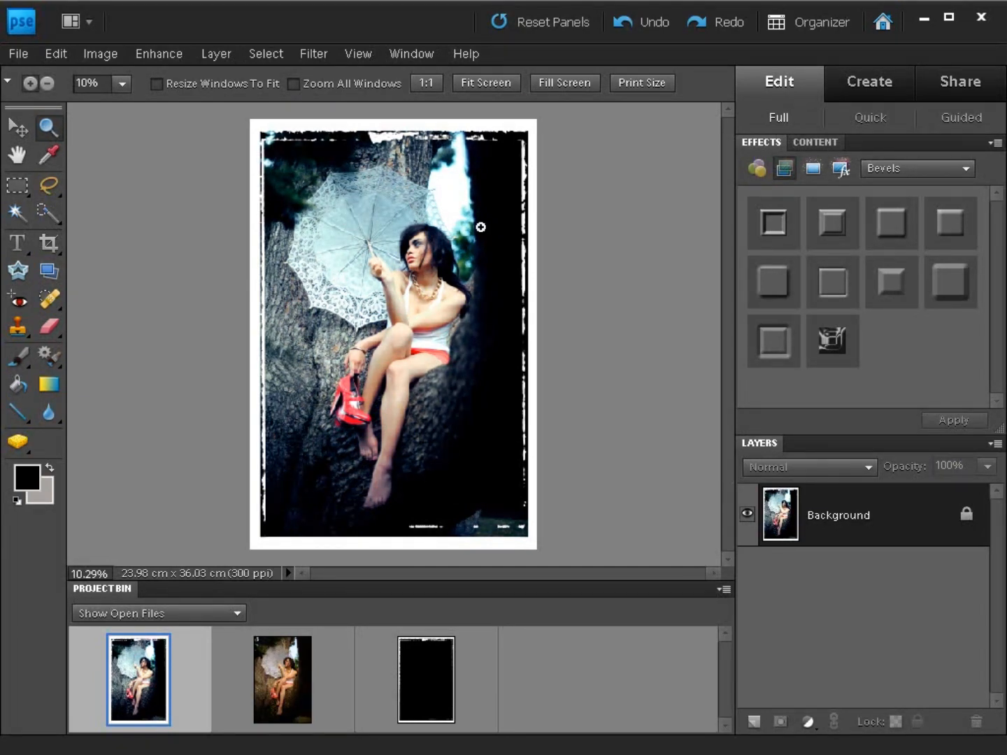
mouse_move(421, 299)
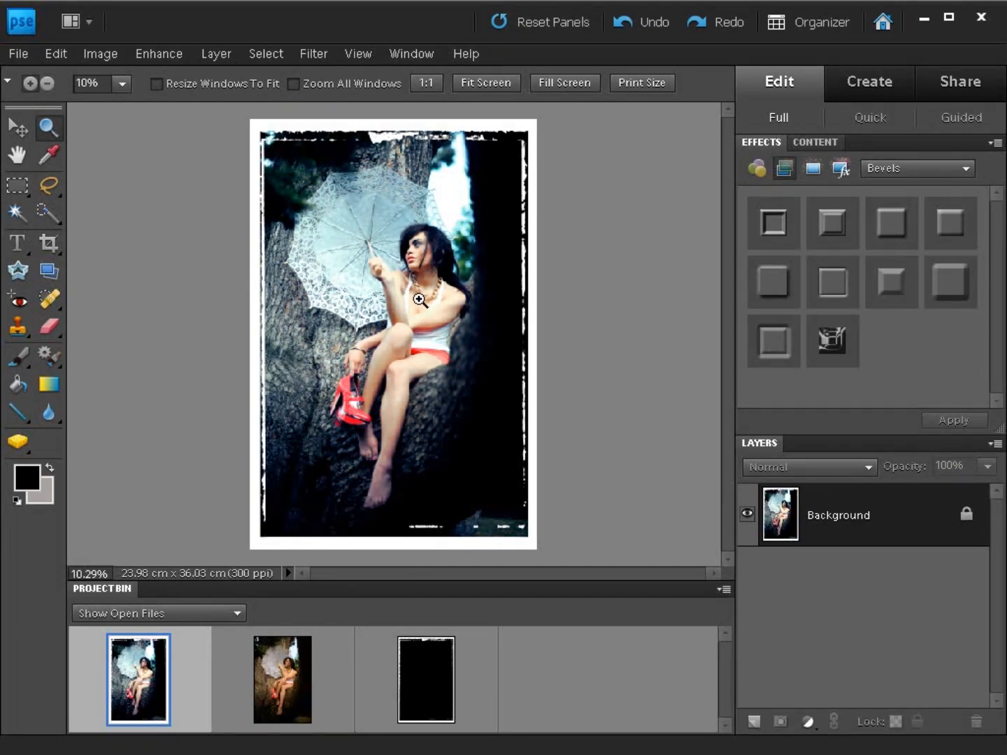
mouse_move(407, 329)
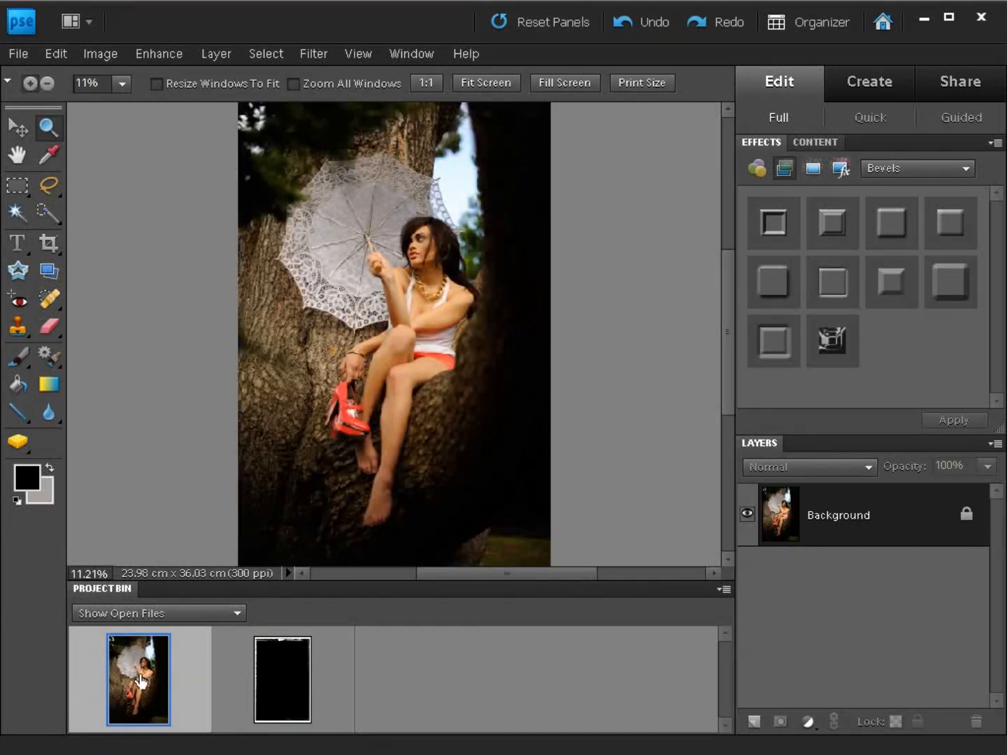
mouse_move(283, 680)
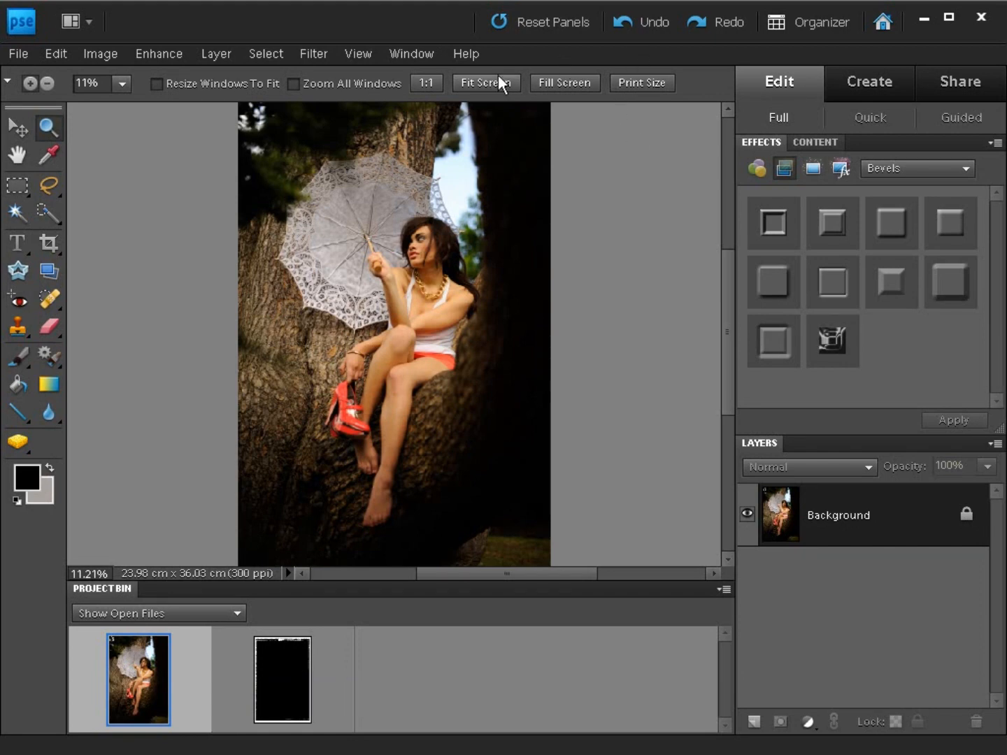
Hide the docked side panels and fit the whole tree portrait on screen.
left_click(411, 53)
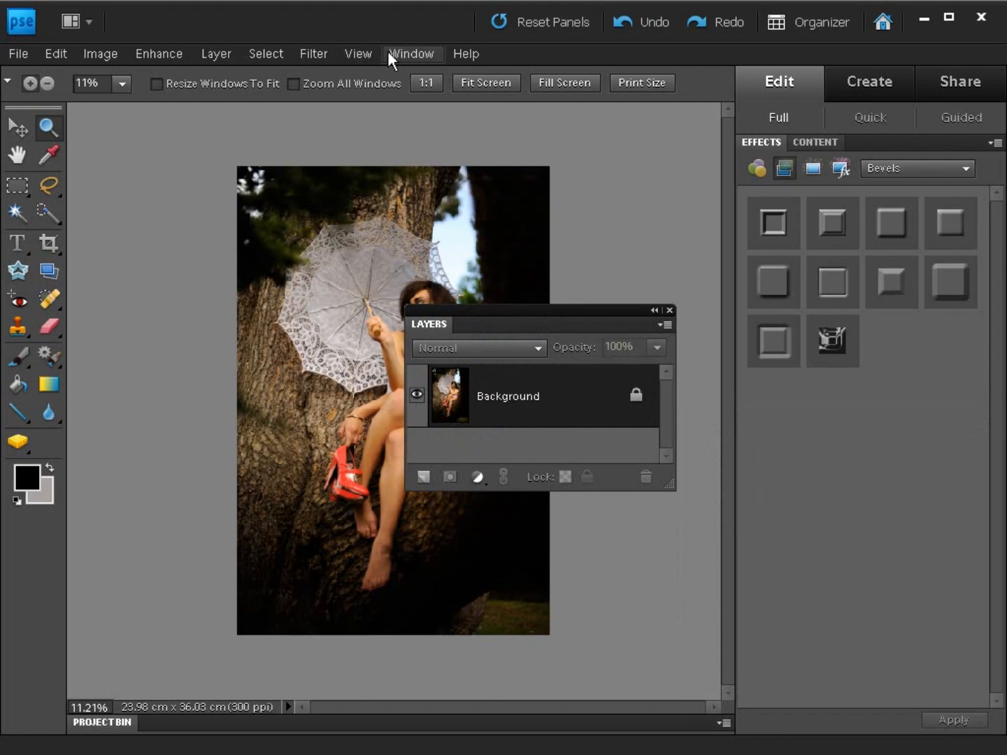
left_click(411, 53)
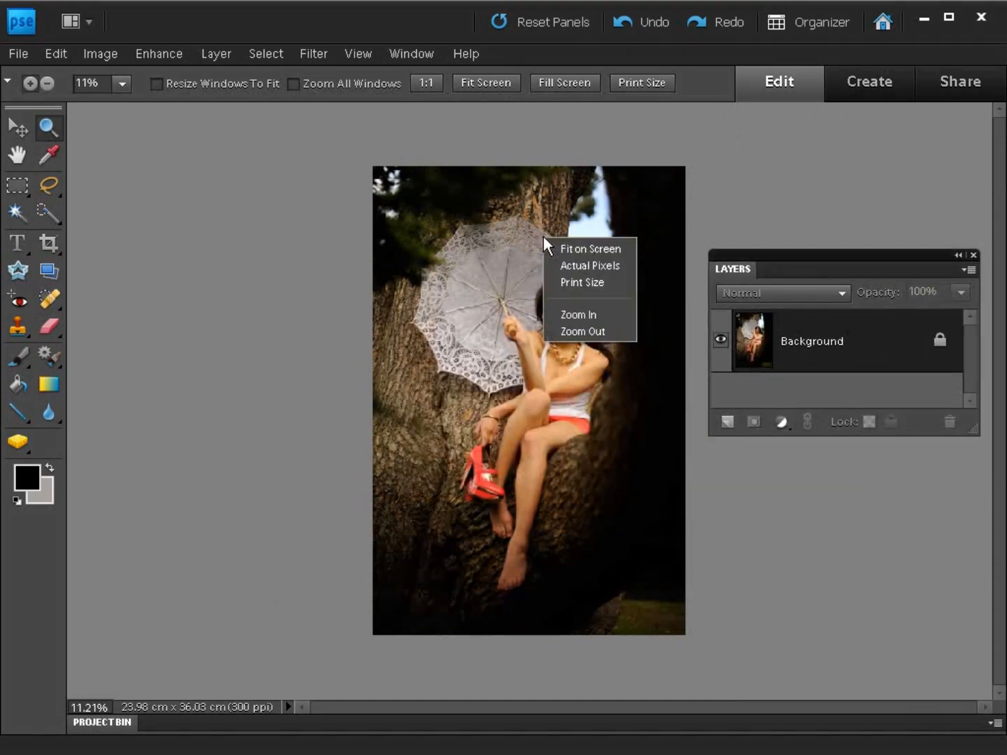
left_click(578, 314)
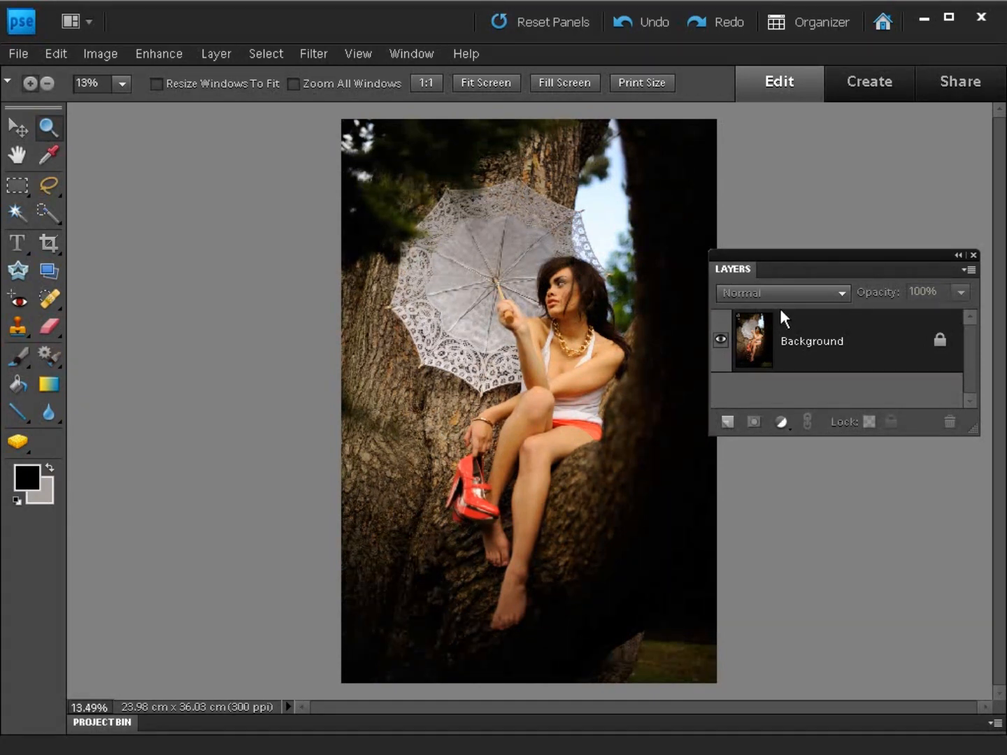
mouse_move(782, 427)
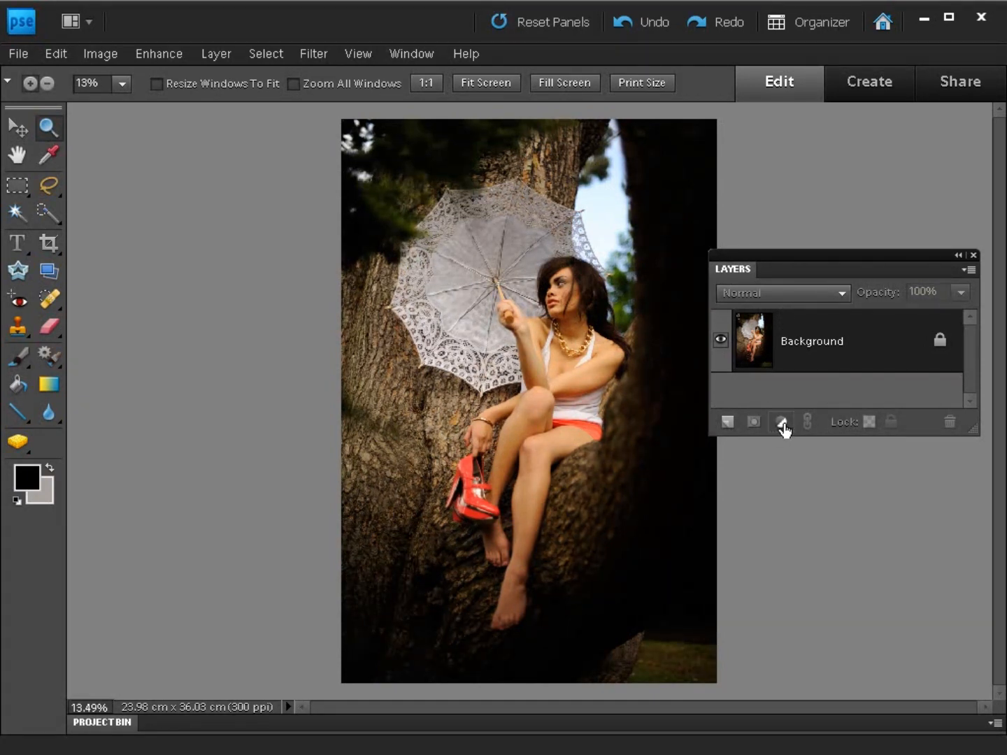
Add a Levels adjustment layer and move its panels off the photo to the right.
left_click(781, 421)
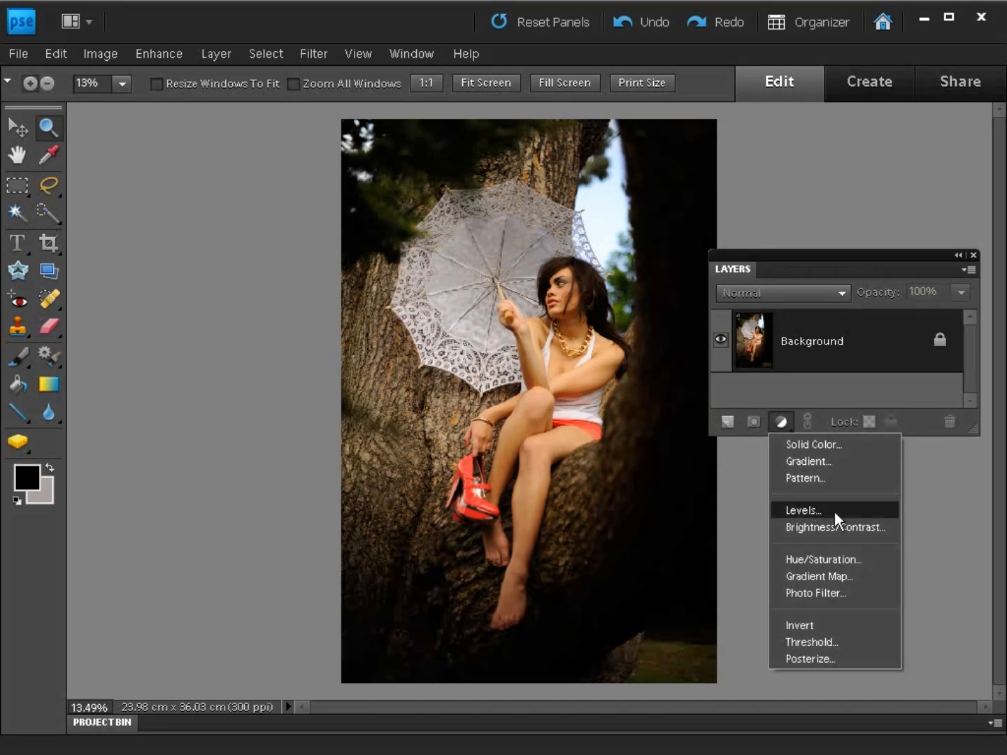
left_click(802, 510)
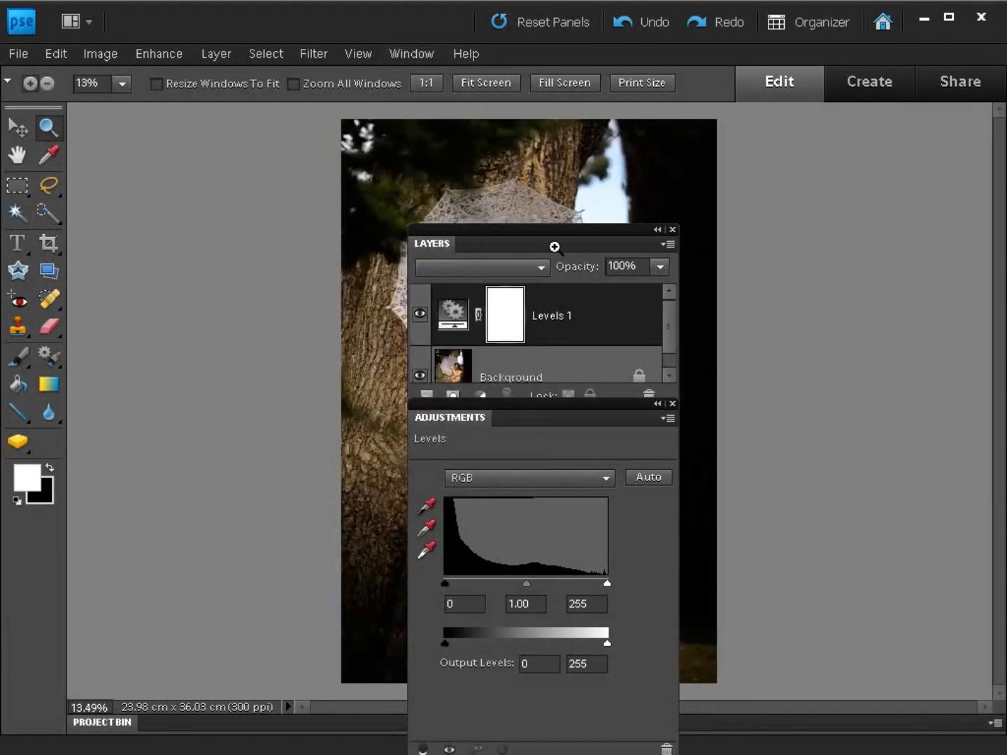
left_click_drag(552, 244, 825, 140)
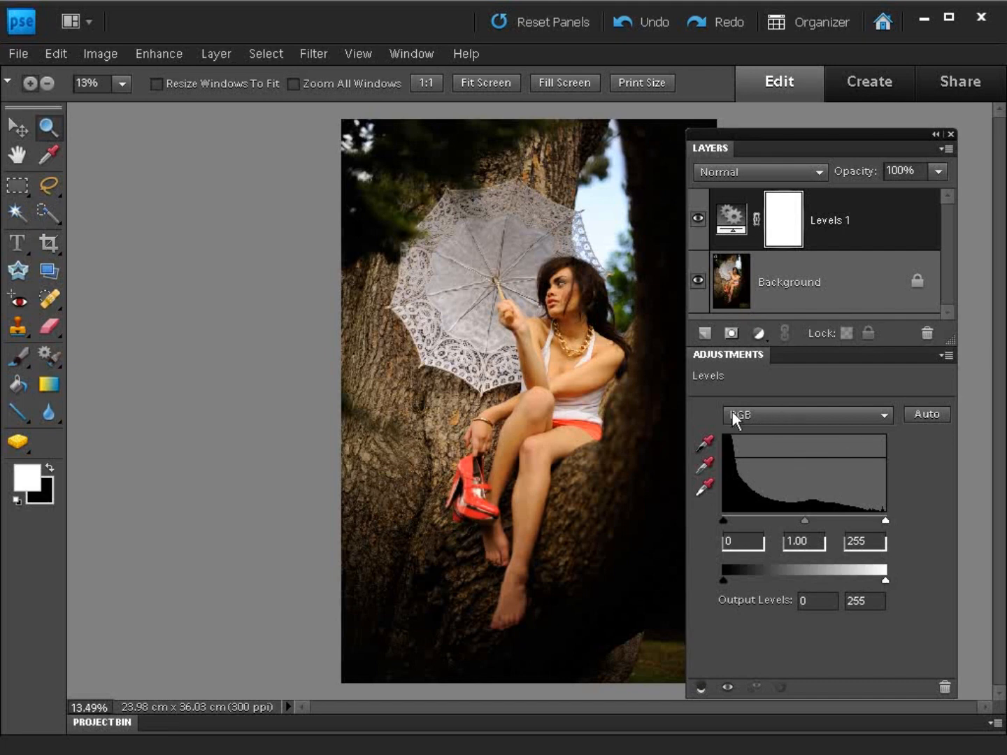
mouse_move(788, 421)
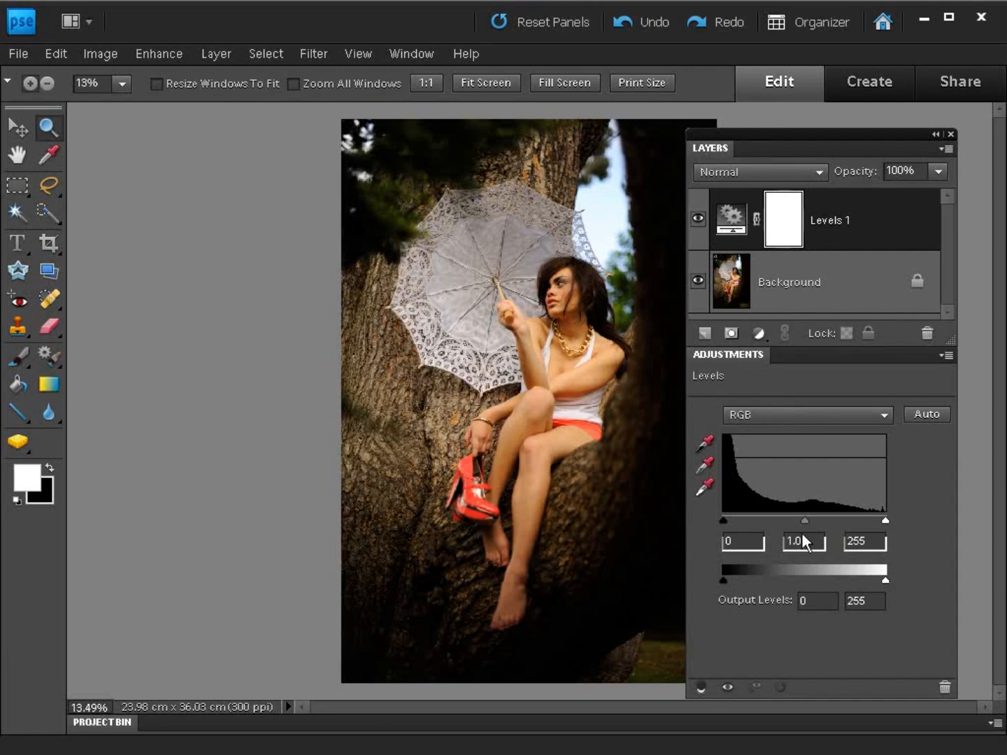
Set the Levels midtones to 1.30 and the white point to 206.
left_click_drag(805, 521, 799, 521)
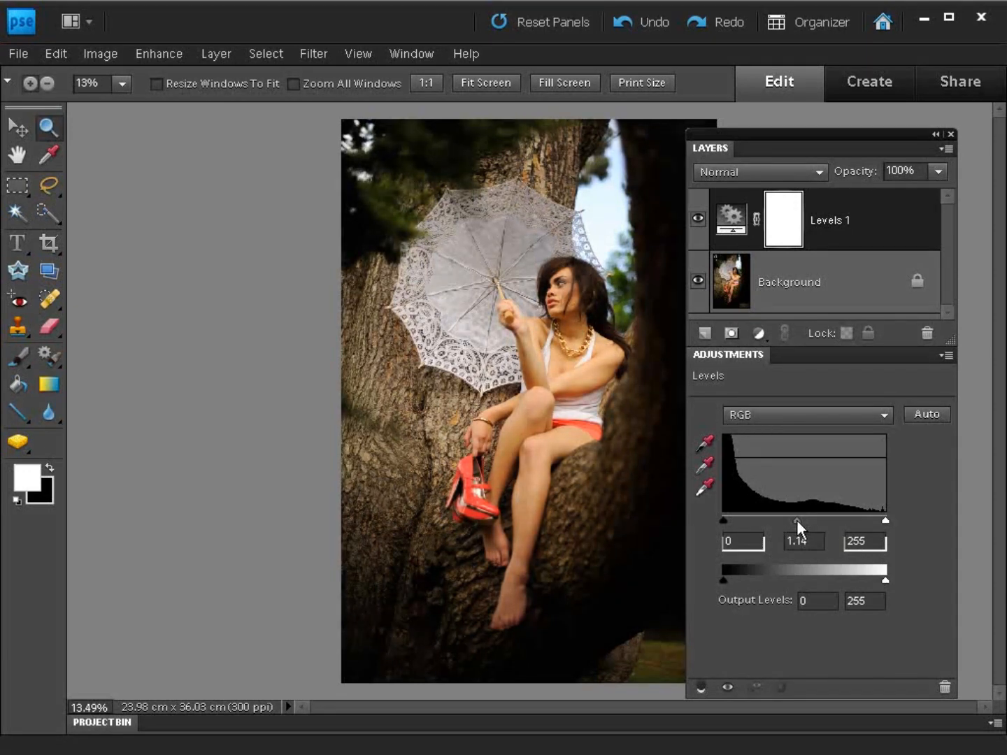
left_click_drag(799, 521, 802, 521)
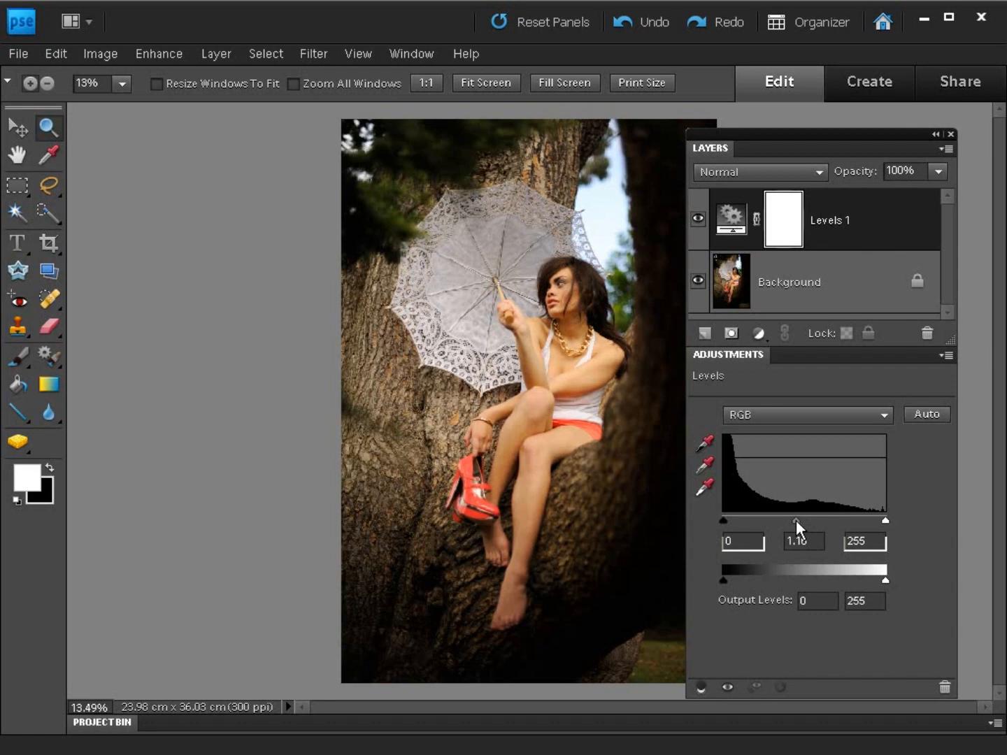
left_click_drag(800, 521, 790, 521)
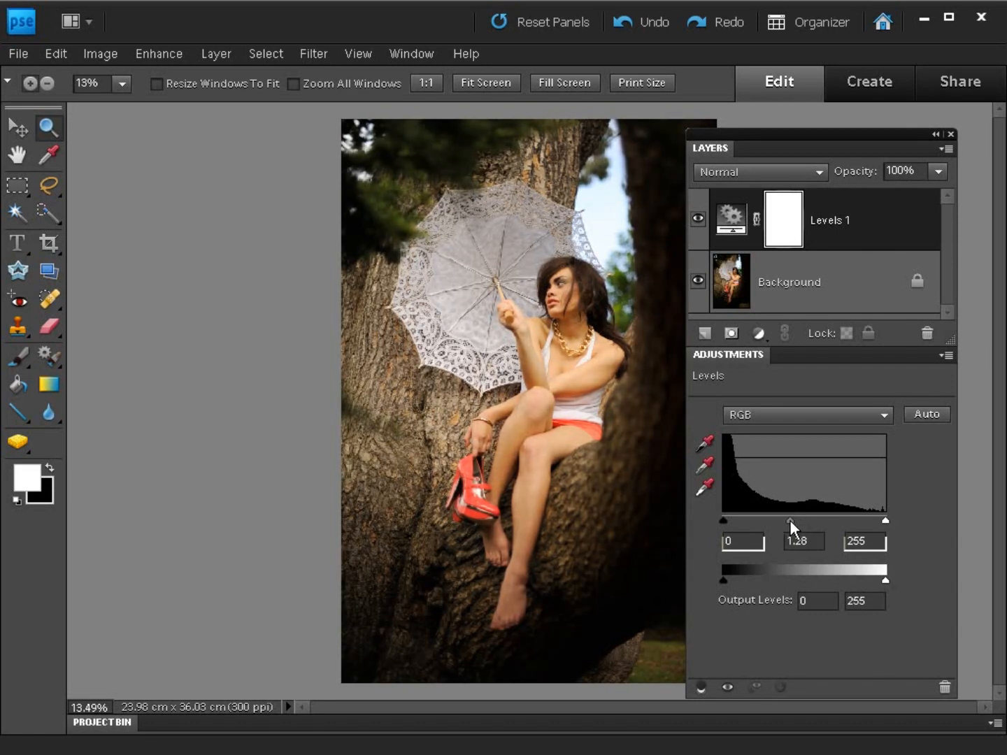
left_click_drag(790, 521, 791, 521)
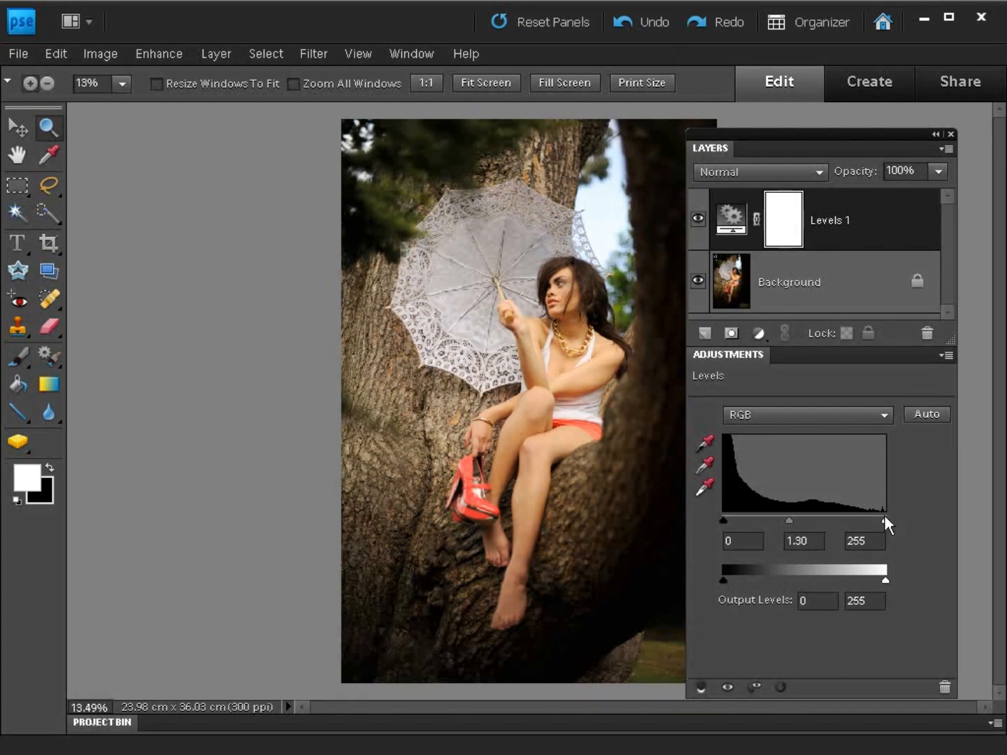
left_click_drag(886, 522, 881, 524)
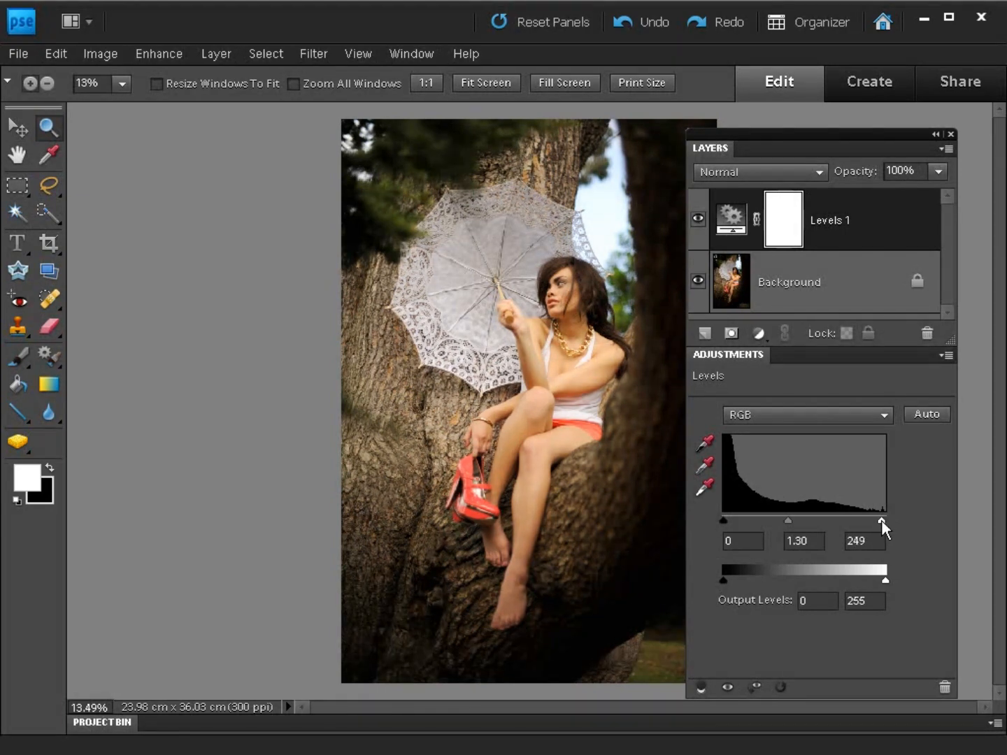
left_click_drag(882, 523, 869, 523)
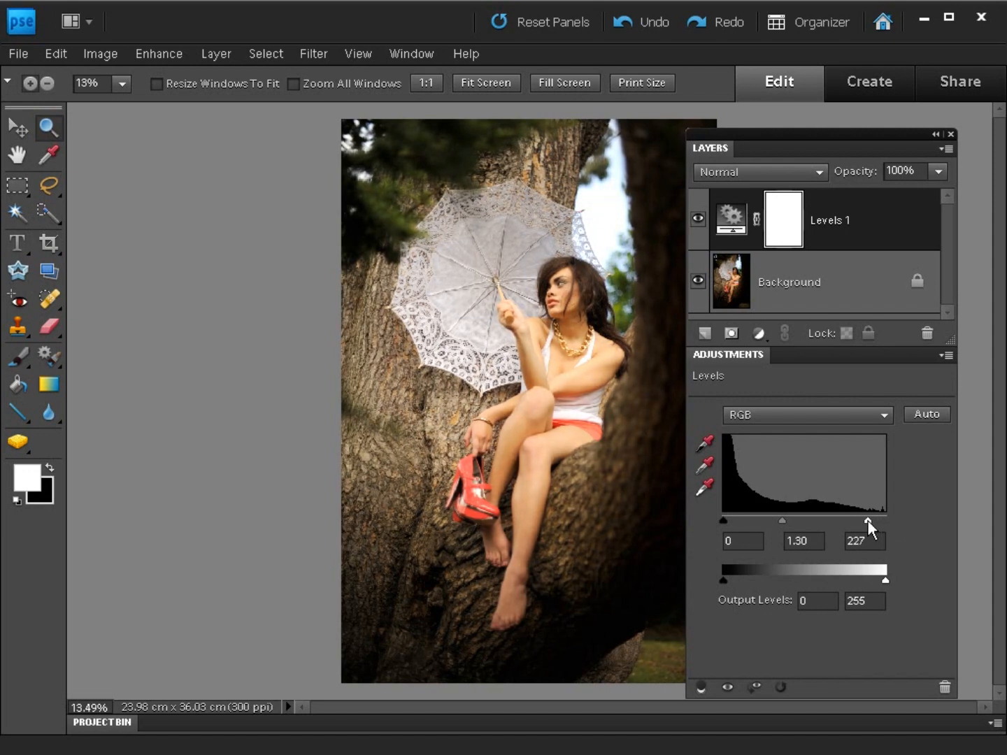
left_click_drag(867, 521, 866, 521)
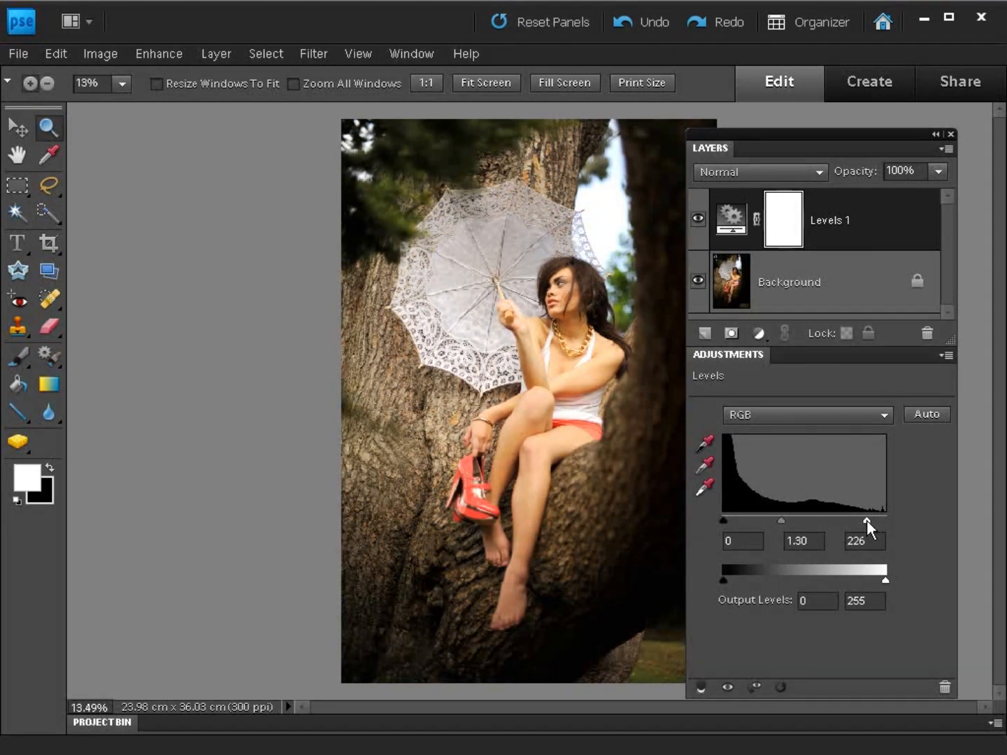
left_click_drag(869, 521, 856, 522)
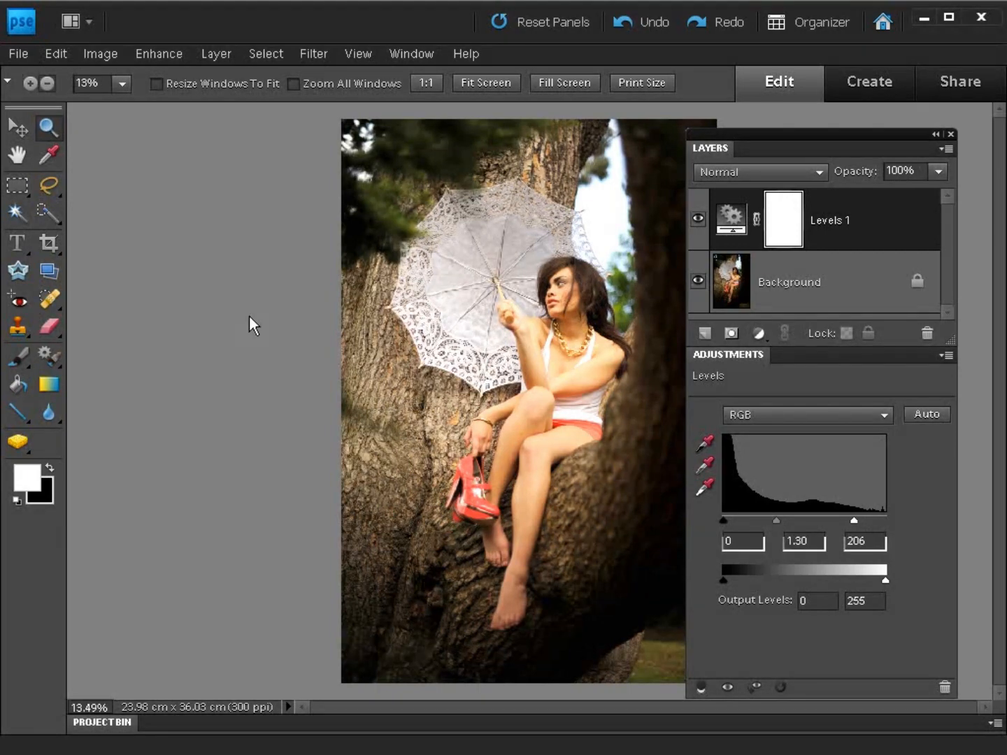
left_click(545, 355)
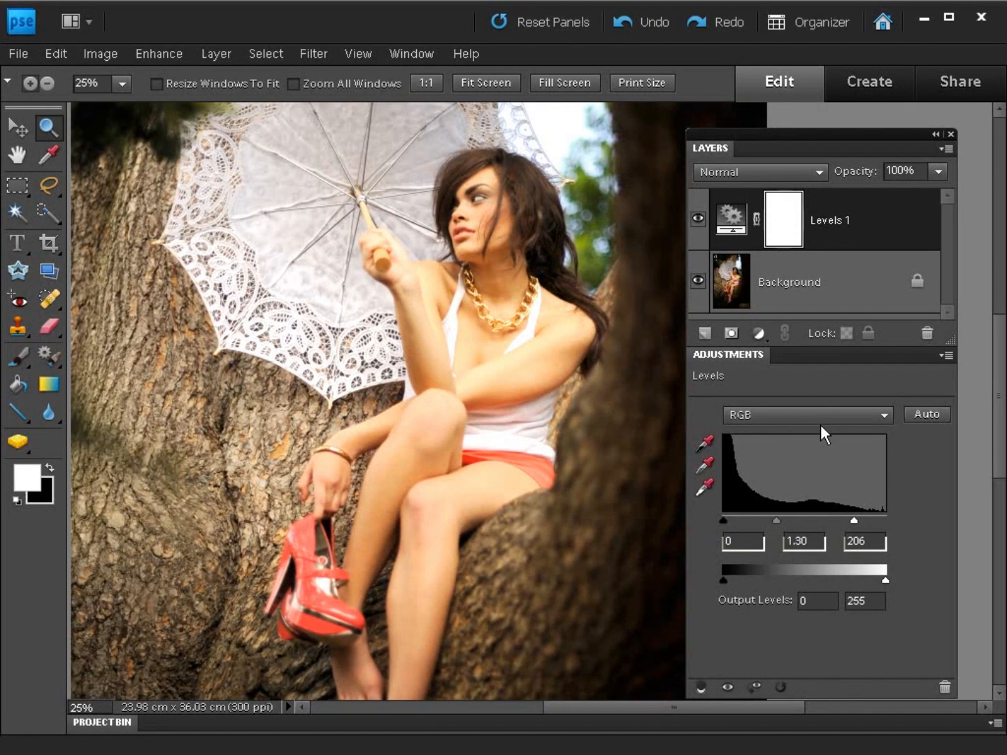
Switch Levels to the Red channel and lower its midtones to 0.81.
left_click(805, 415)
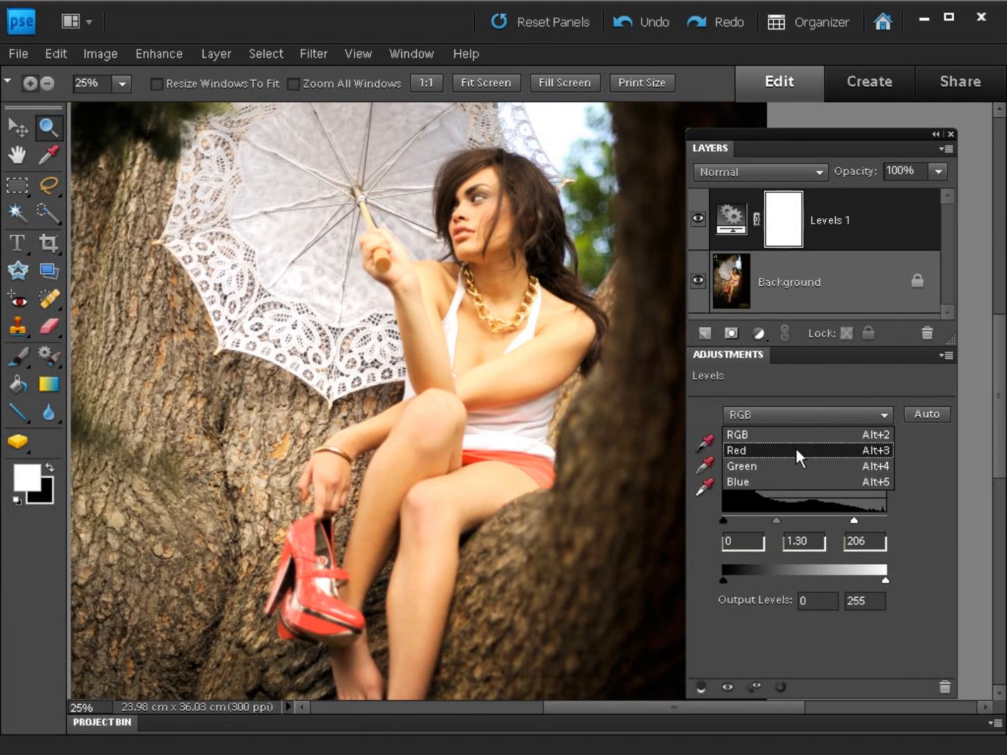
left_click(737, 449)
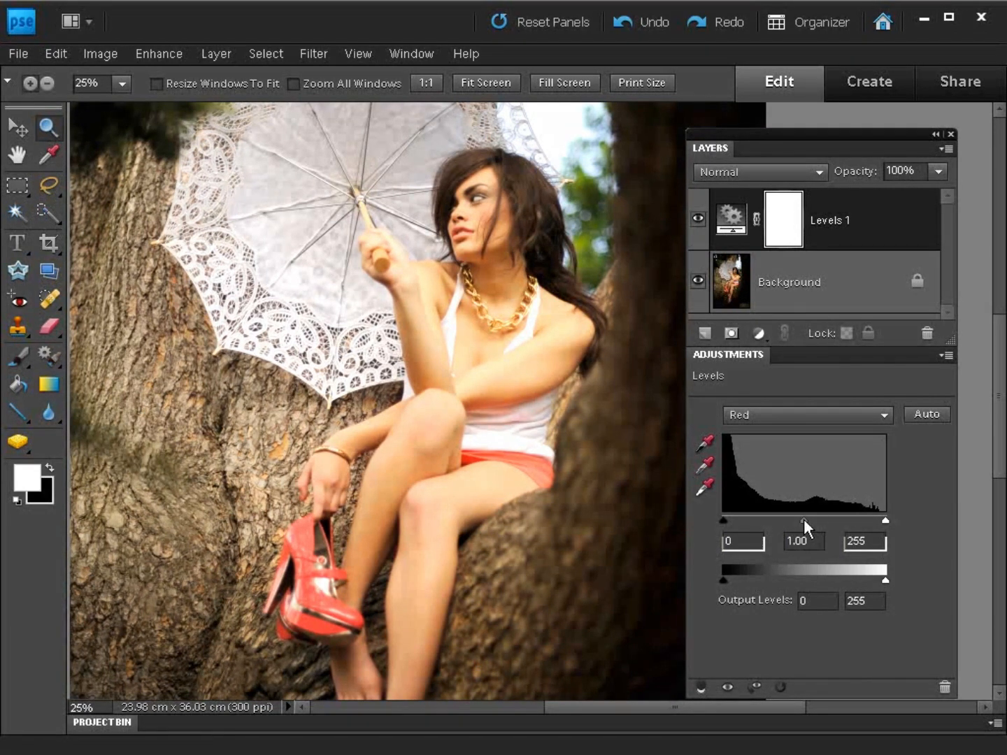
left_click_drag(804, 521, 818, 521)
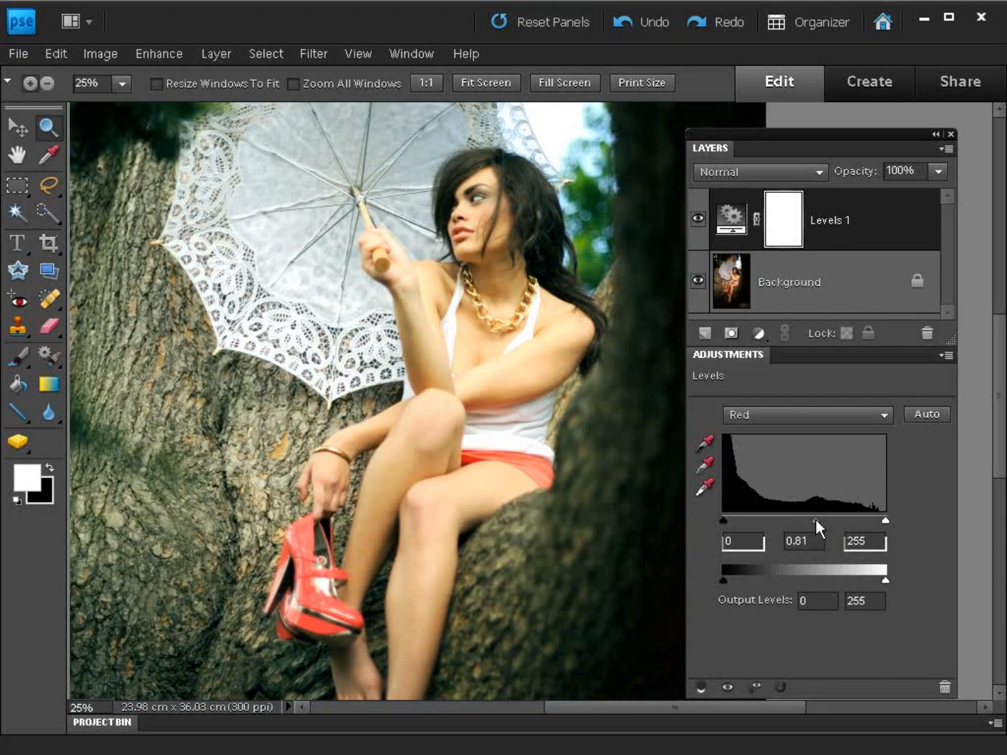
mouse_move(808, 533)
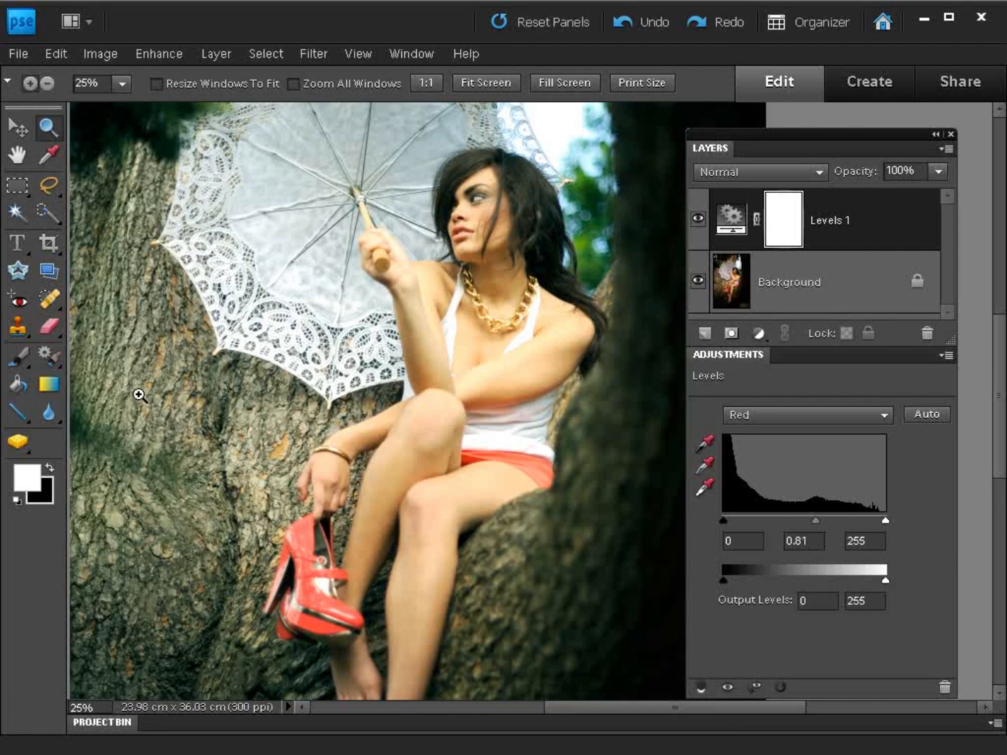
mouse_move(168, 372)
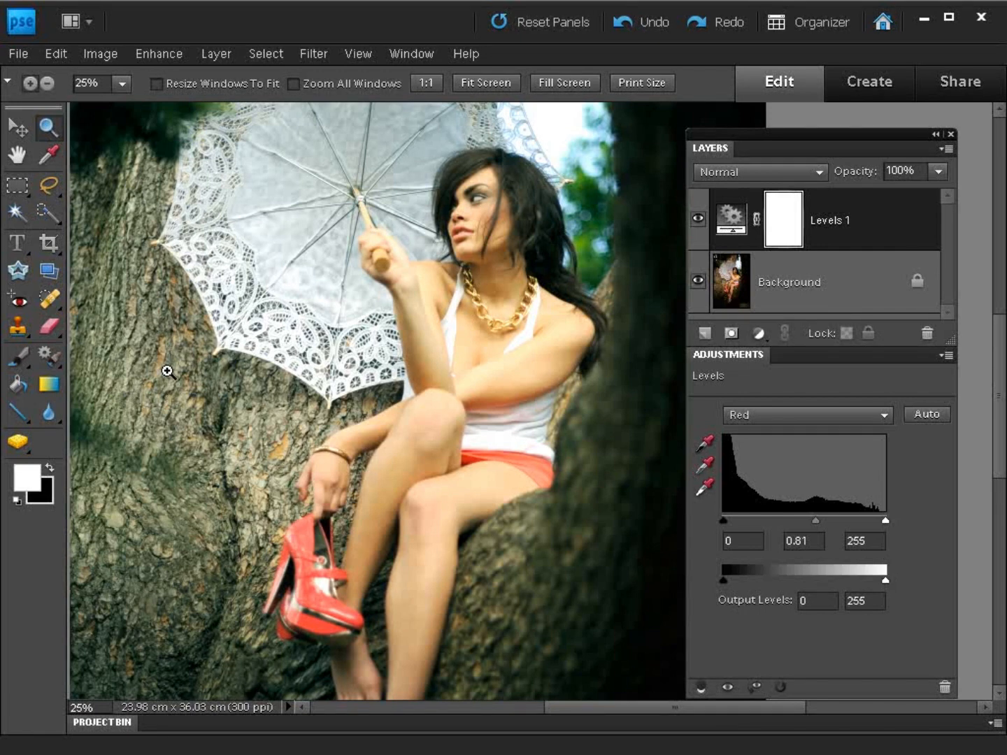
mouse_move(180, 456)
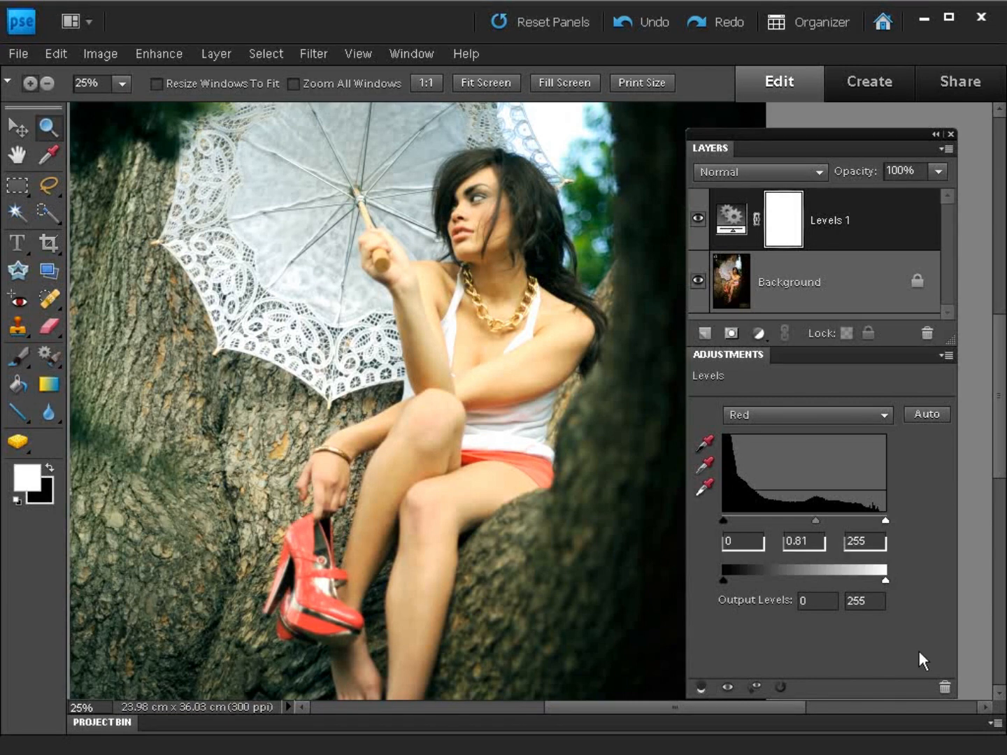
Set the Green channel midtones to 0.90 and its white point to about 220.
left_click(806, 414)
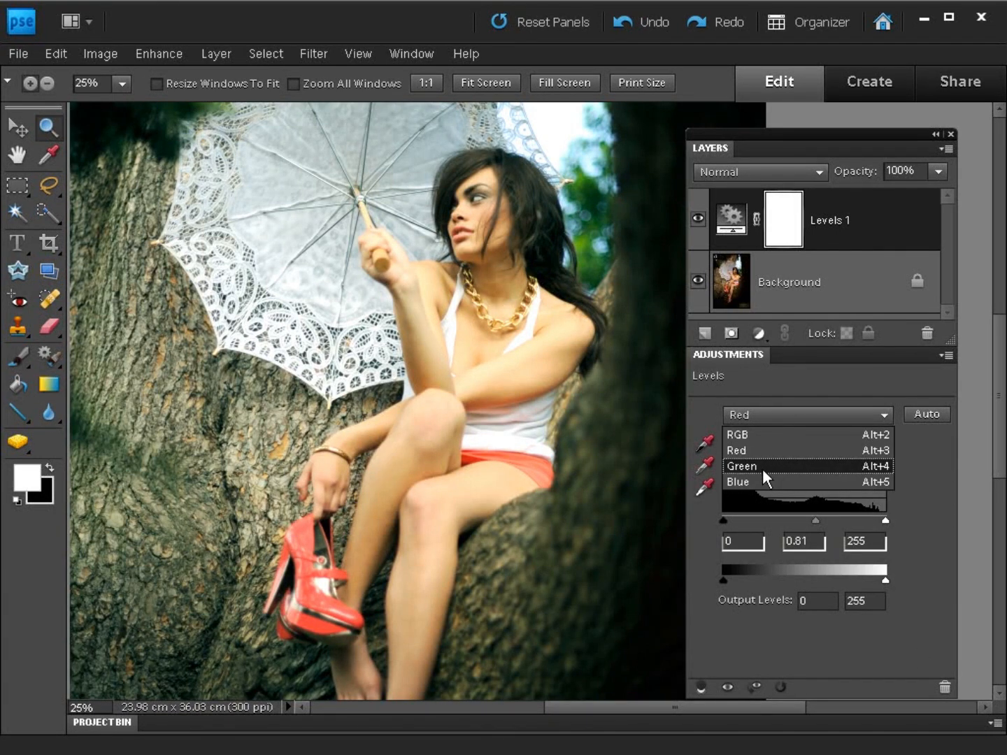
left_click(741, 465)
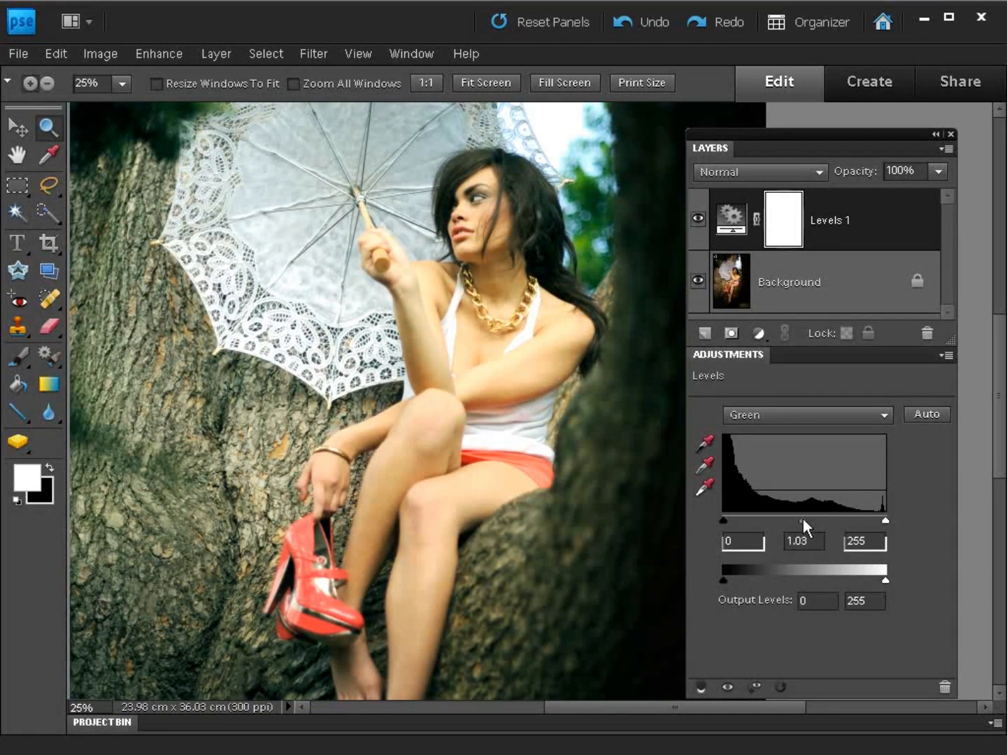
left_click_drag(803, 521, 812, 521)
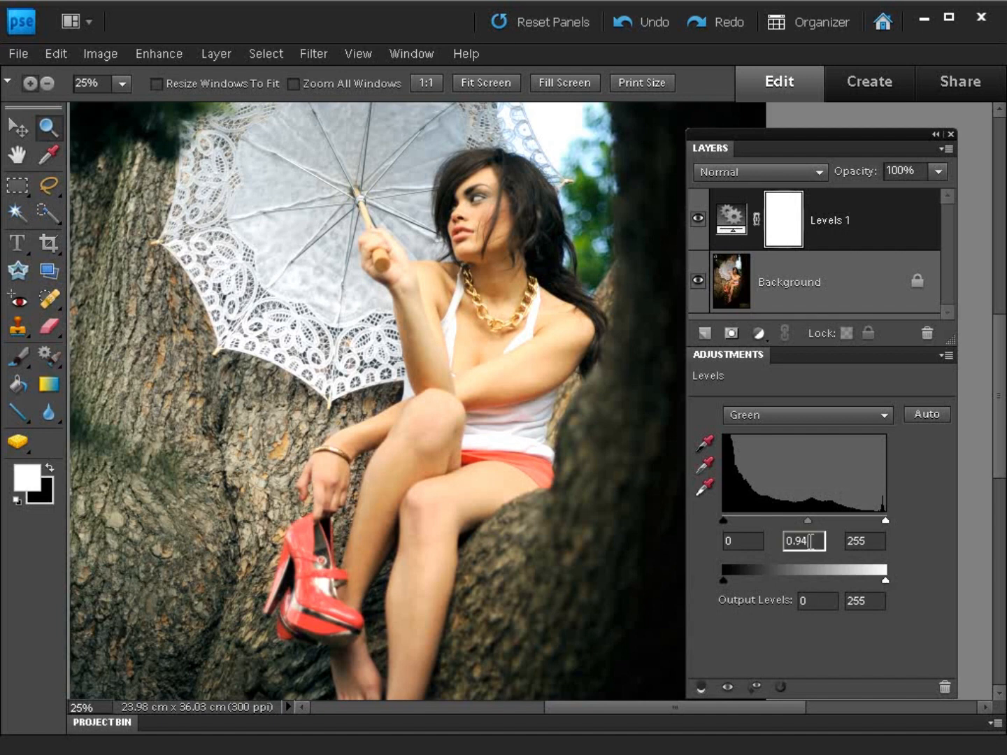
type("0.90")
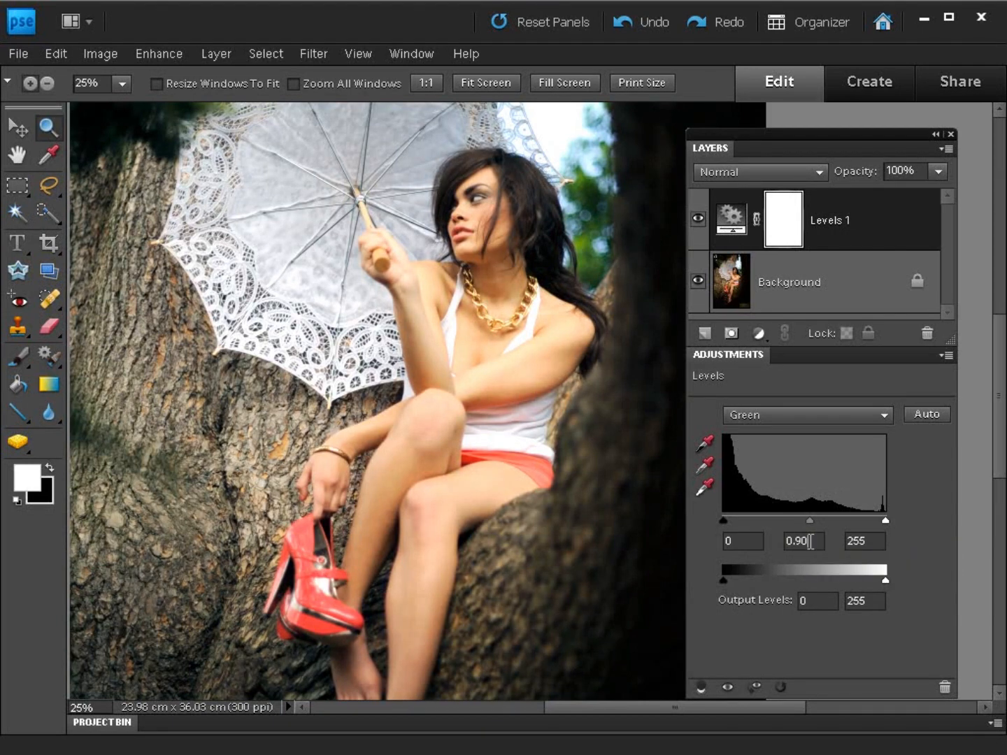
left_click_drag(887, 520, 885, 524)
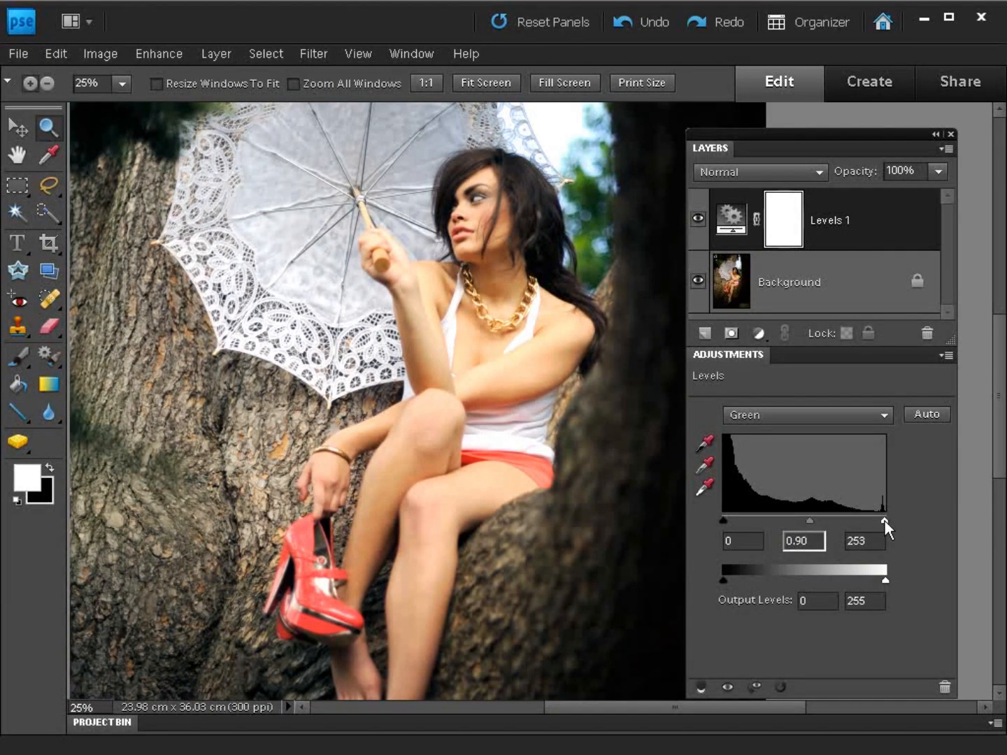
left_click_drag(886, 521, 865, 521)
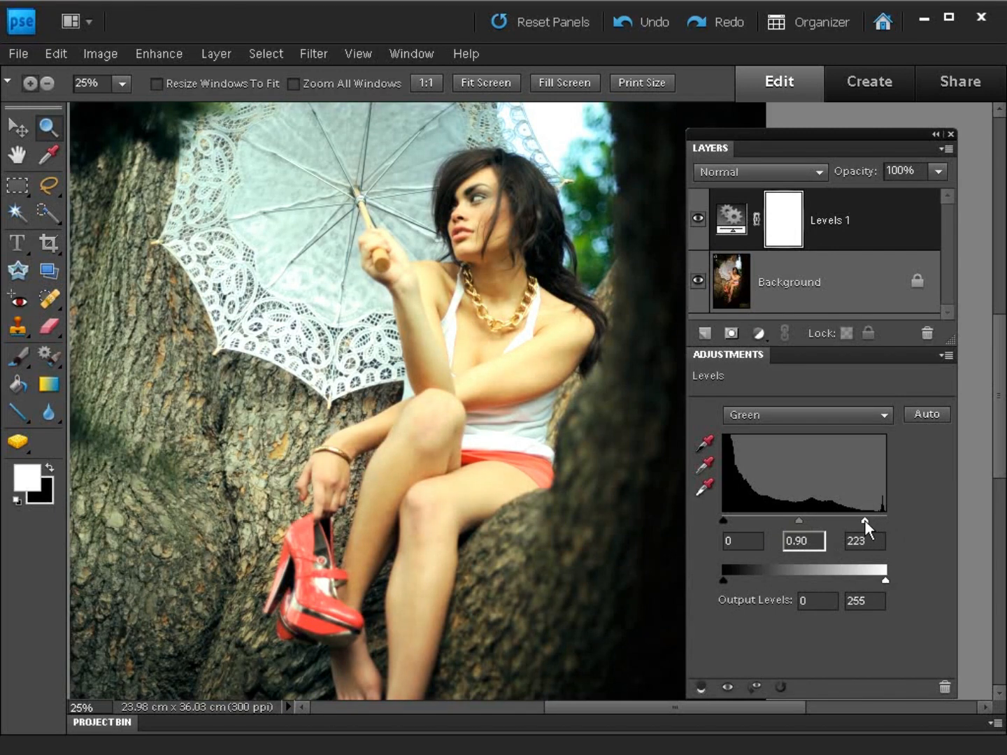
left_click_drag(887, 521, 865, 521)
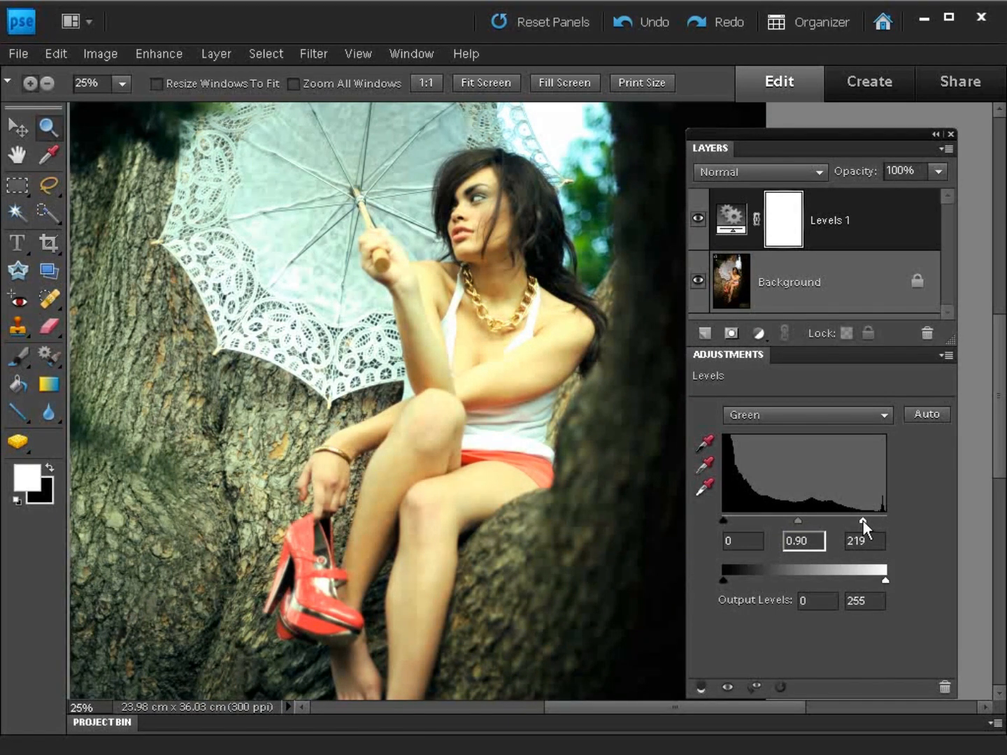
left_click_drag(863, 520, 866, 521)
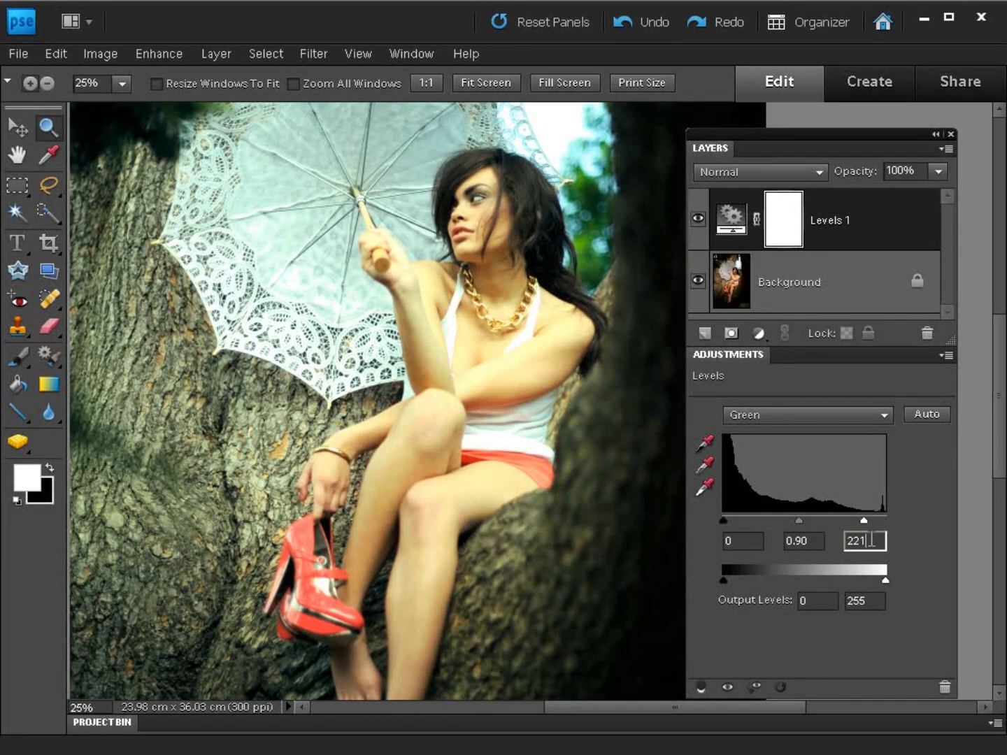
left_click(864, 541)
type("220")
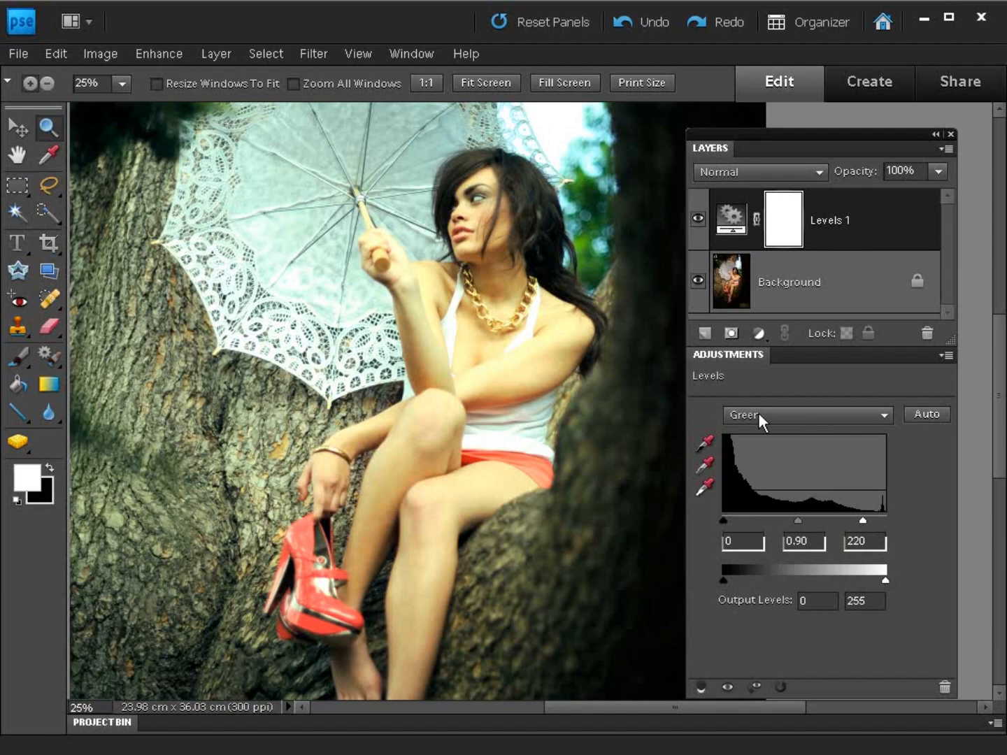
Switch Levels to the Blue channel and set its midtones to 1.44.
left_click(806, 415)
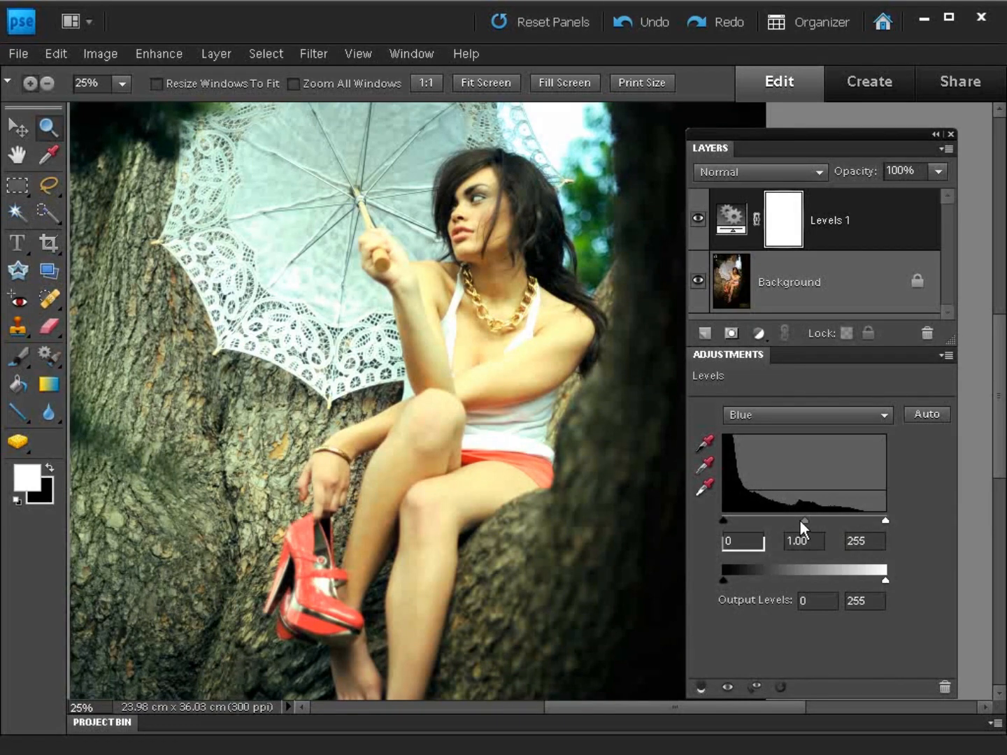
left_click_drag(803, 521, 784, 521)
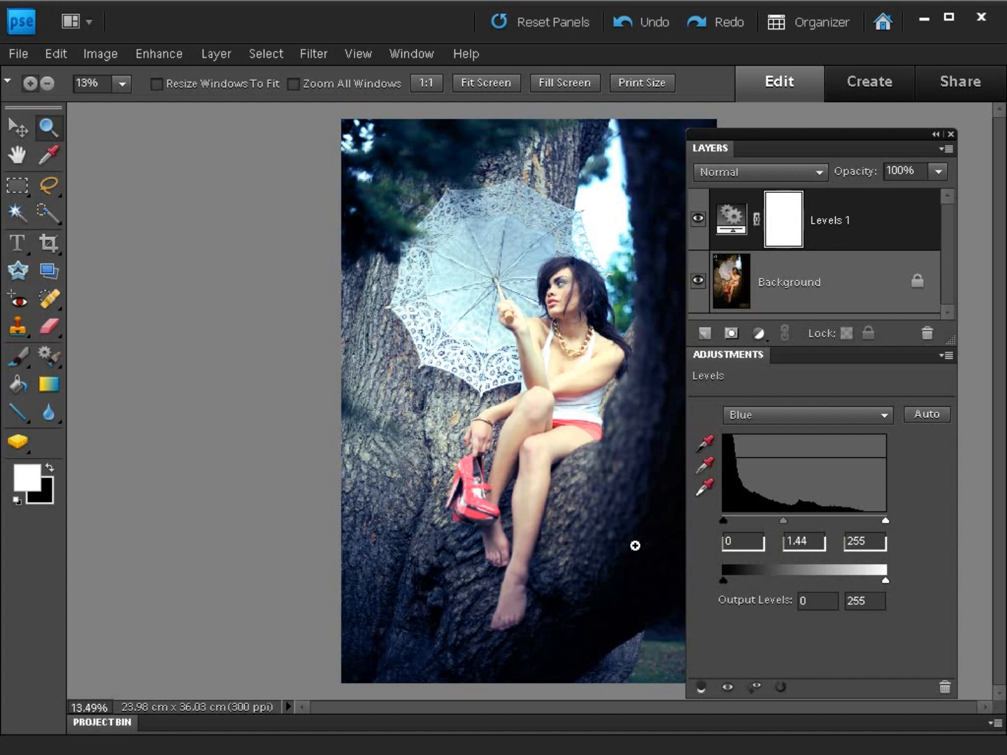
mouse_move(843, 352)
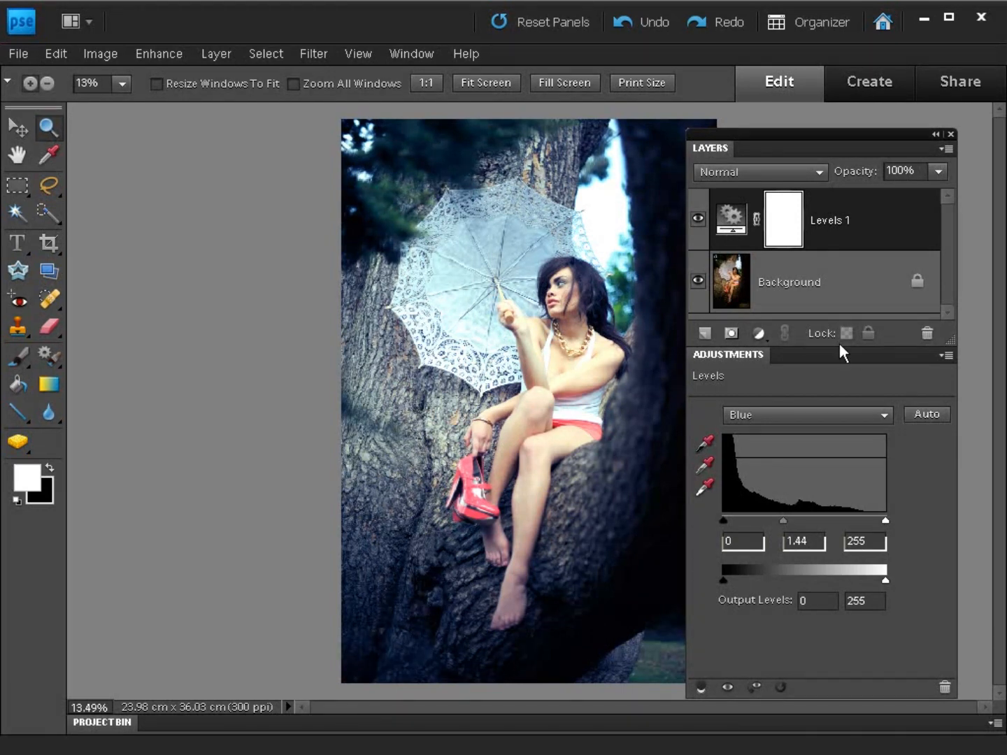
Add a Hue/Saturation layer with Master saturation lowered to -25.
left_click(759, 333)
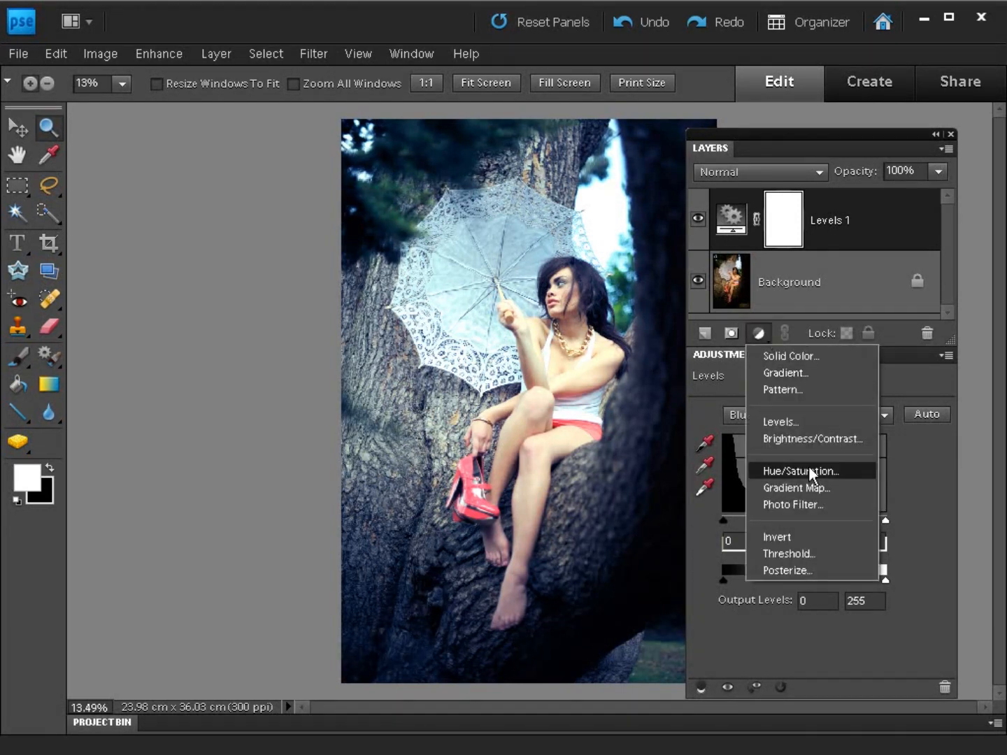
left_click(800, 471)
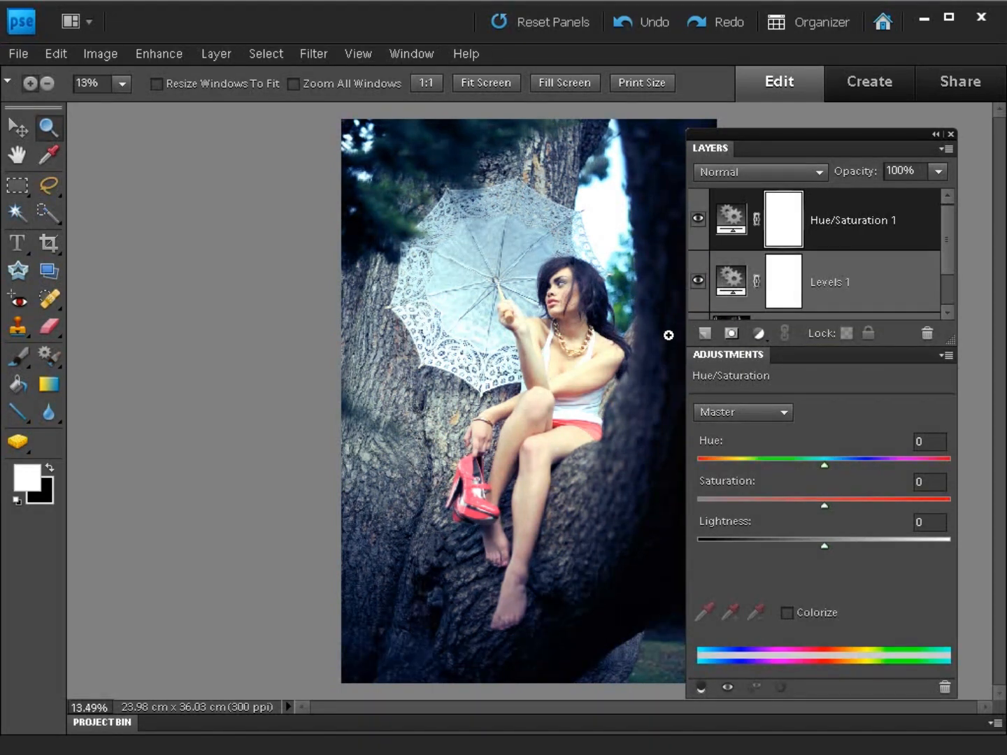
left_click_drag(823, 499, 808, 499)
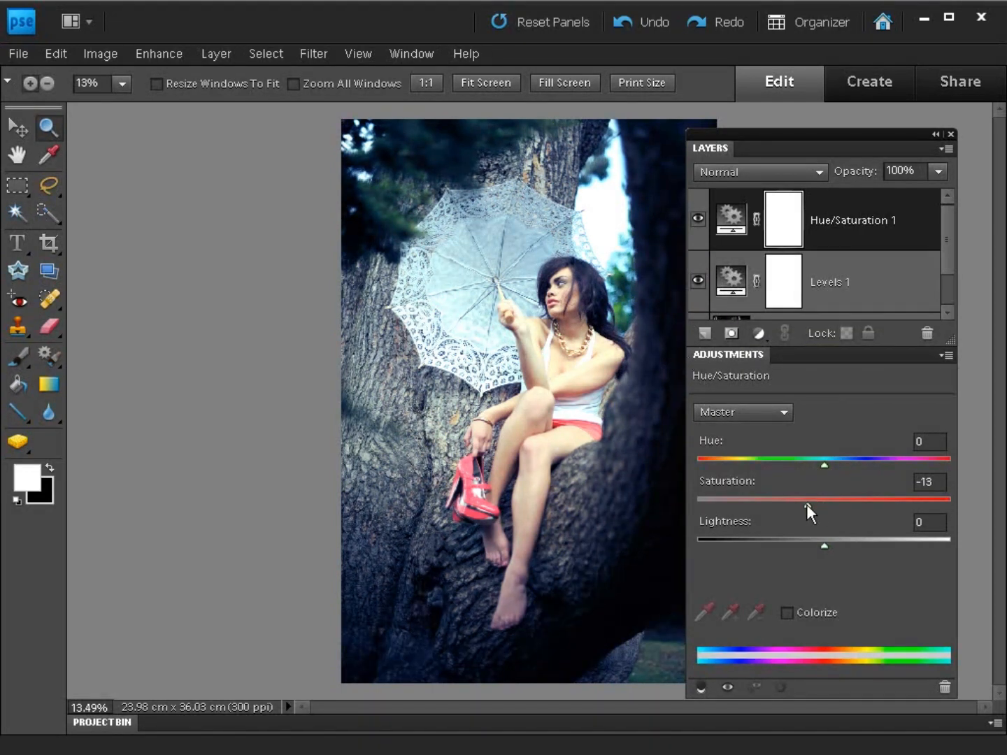
left_click_drag(824, 499, 790, 499)
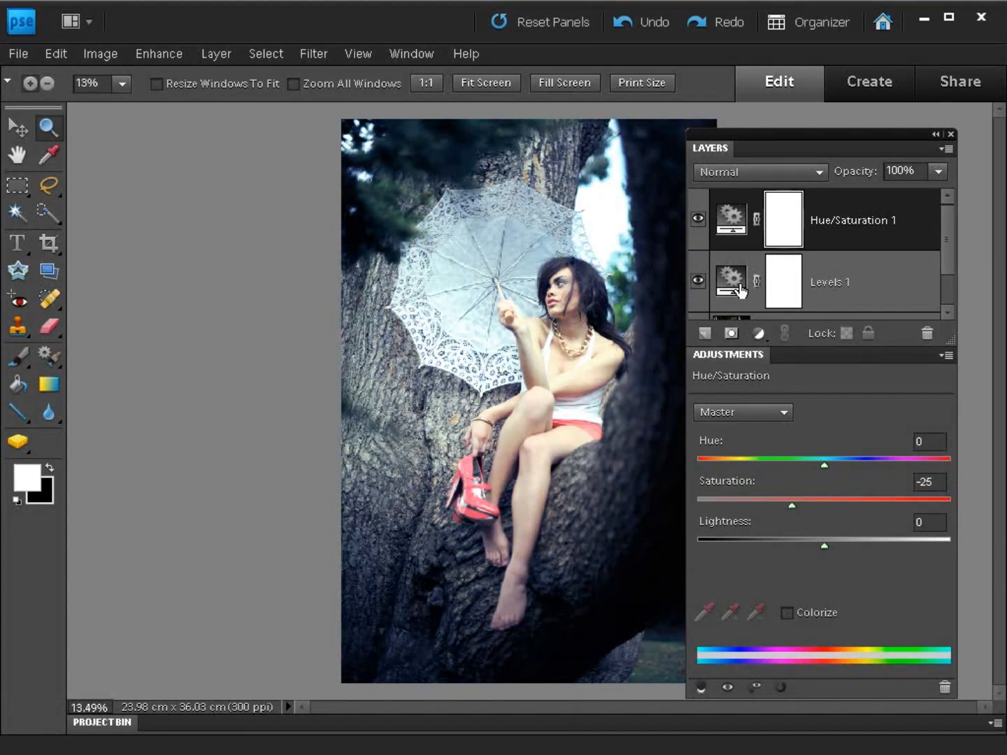
mouse_move(731, 282)
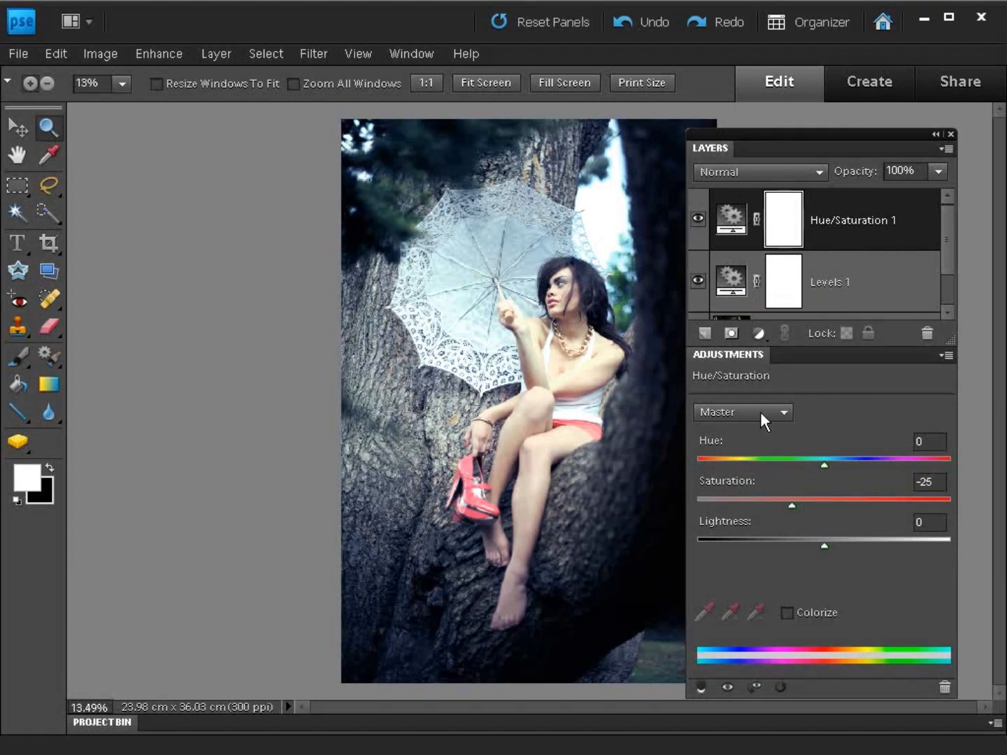
Give the Reds hue +15 and saturation +42, toggling the layer to compare.
left_click(742, 412)
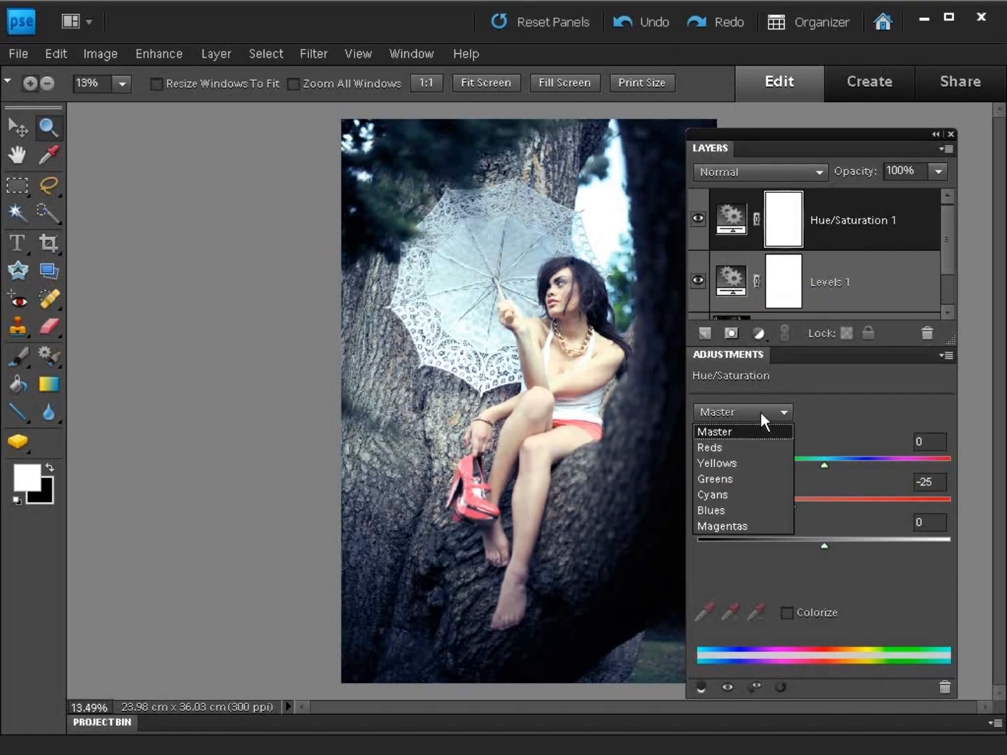
left_click(709, 447)
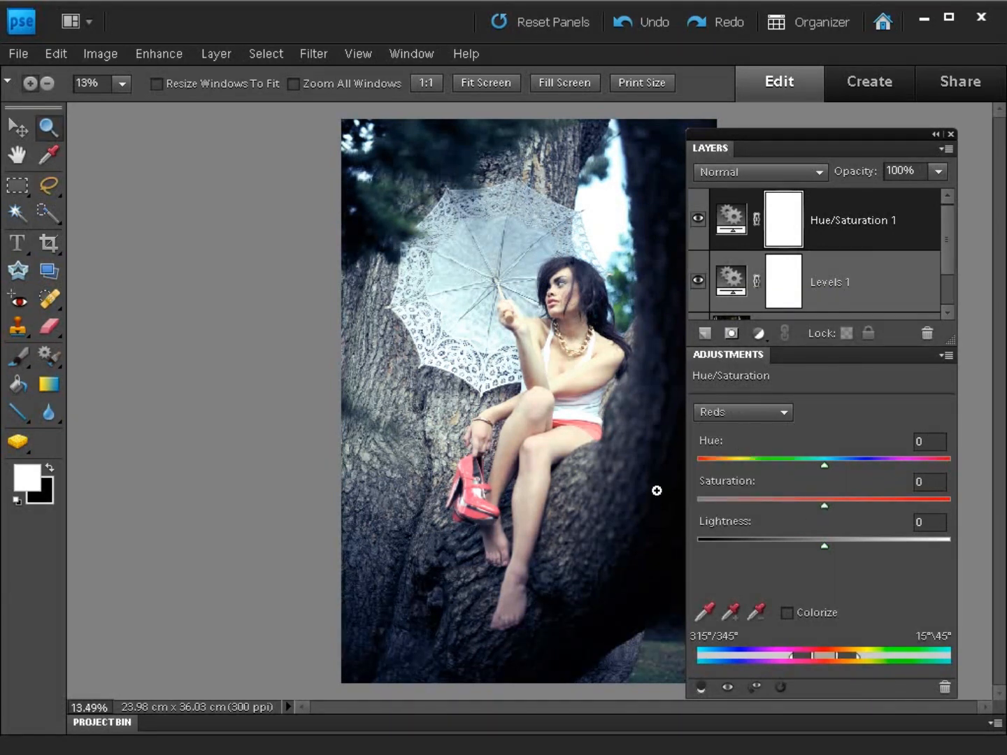
mouse_move(535, 468)
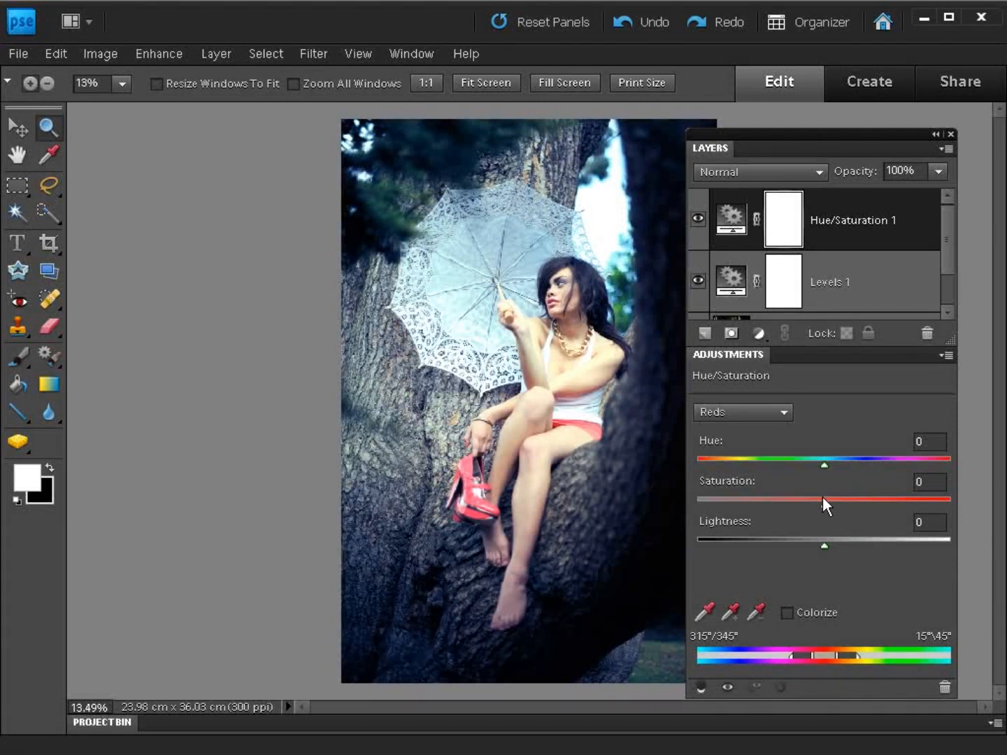
left_click_drag(825, 461, 823, 461)
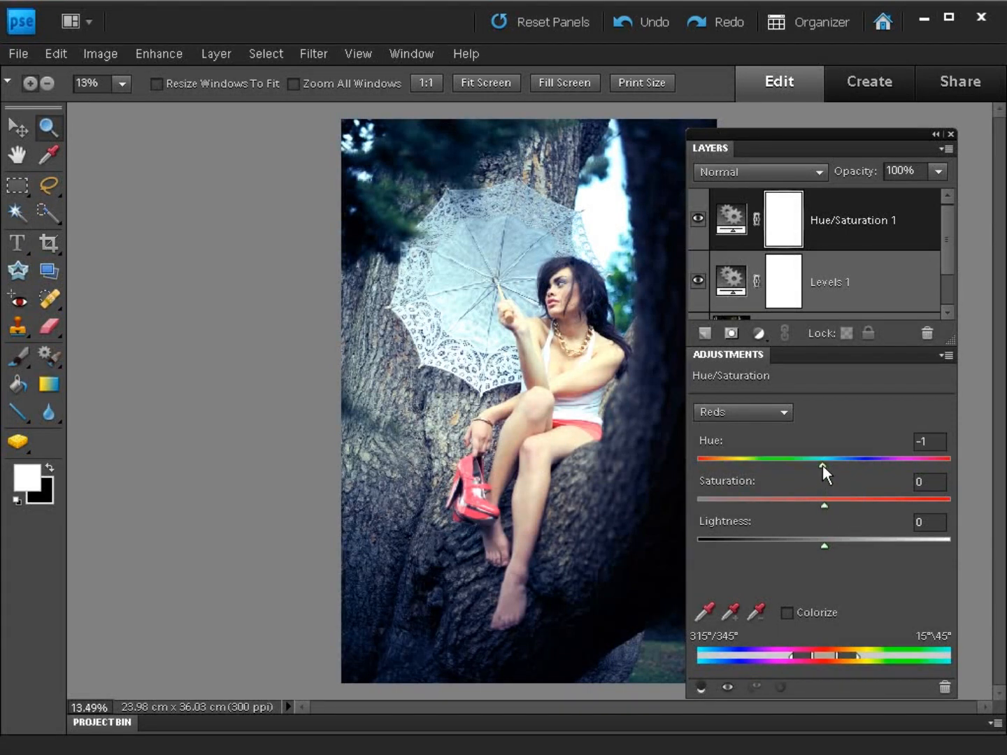
left_click_drag(824, 466, 843, 466)
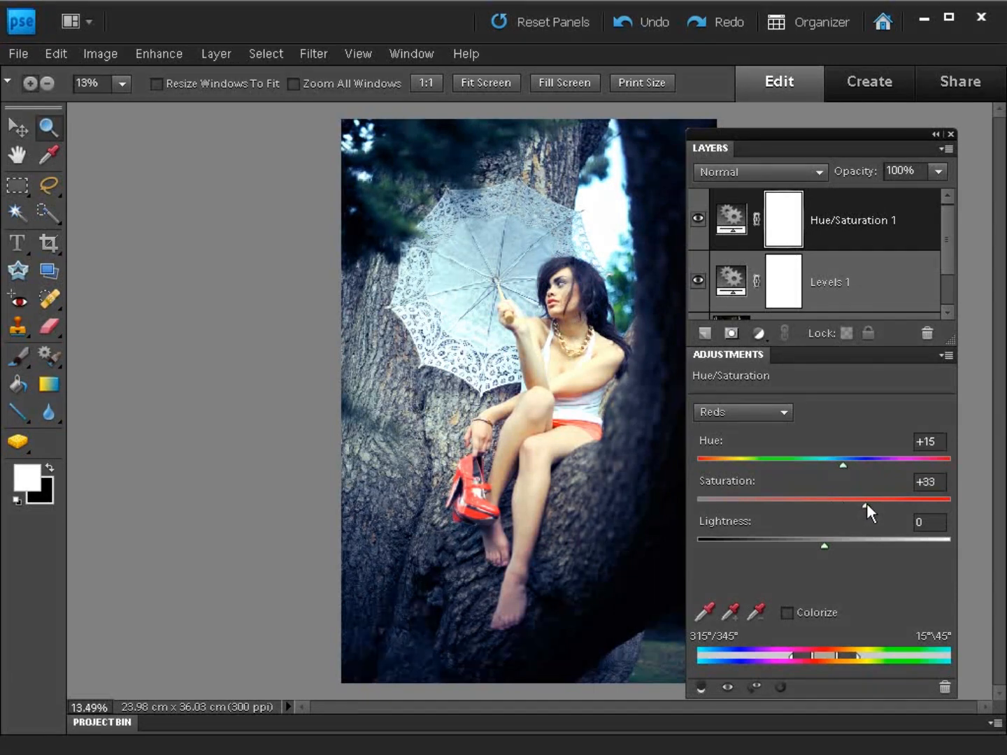
left_click_drag(842, 507, 876, 507)
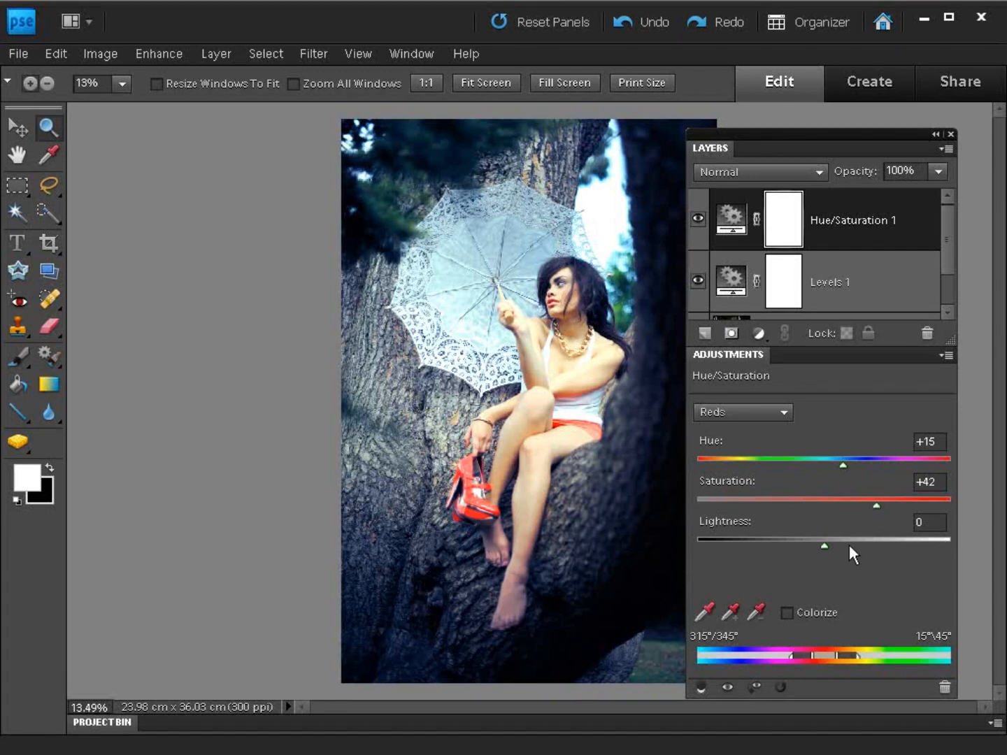
mouse_move(523, 458)
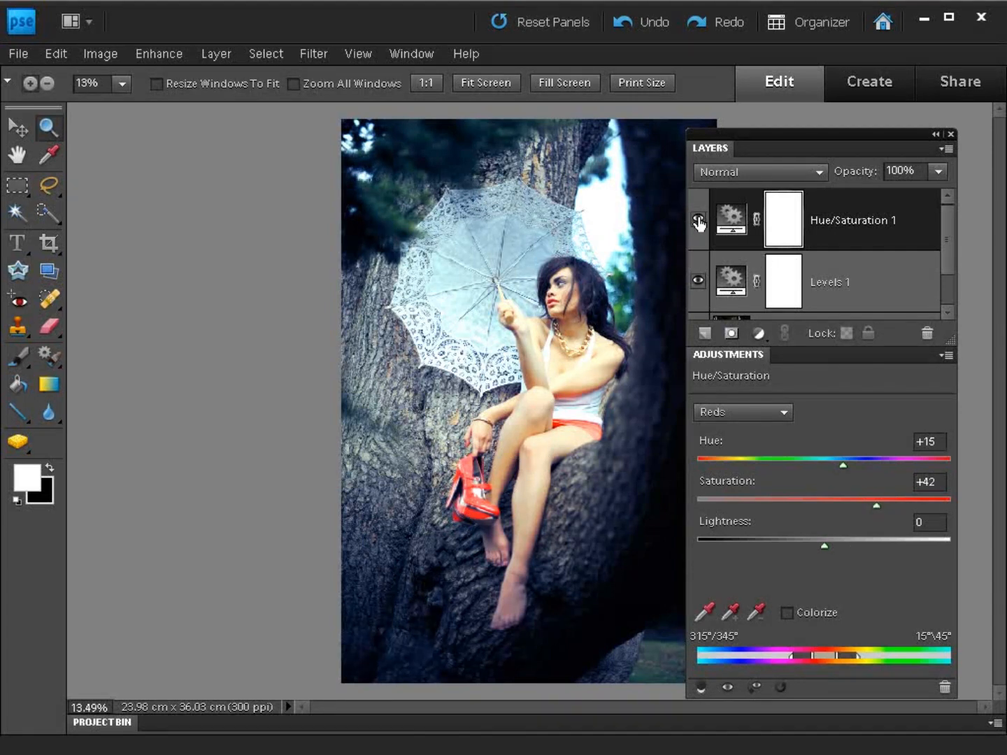
left_click(697, 222)
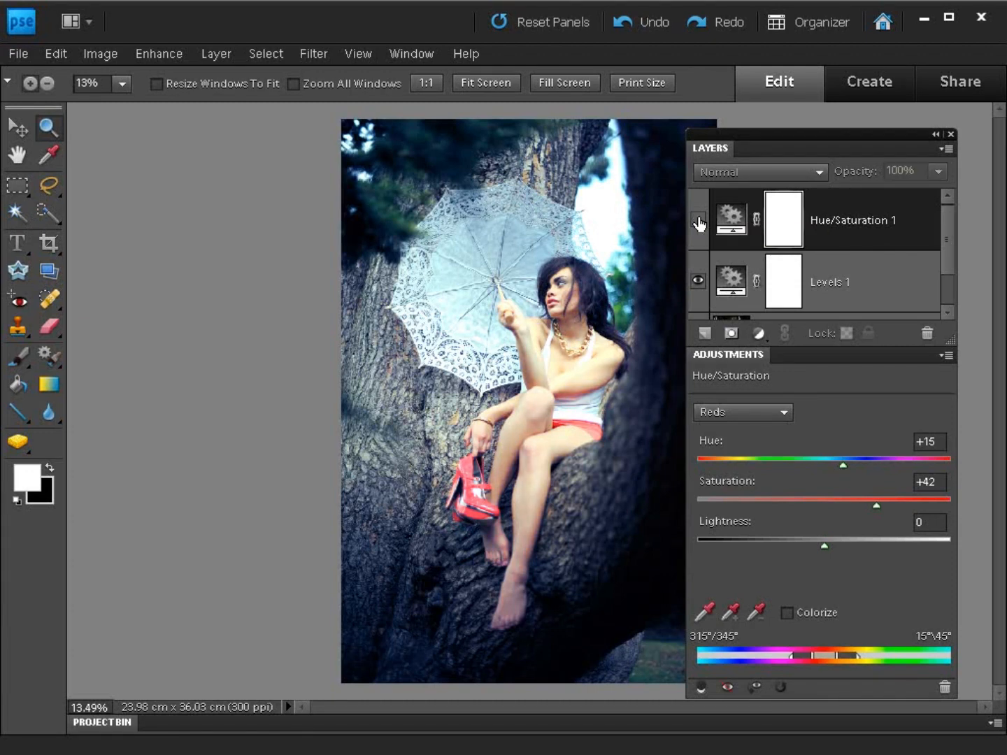
left_click(698, 218)
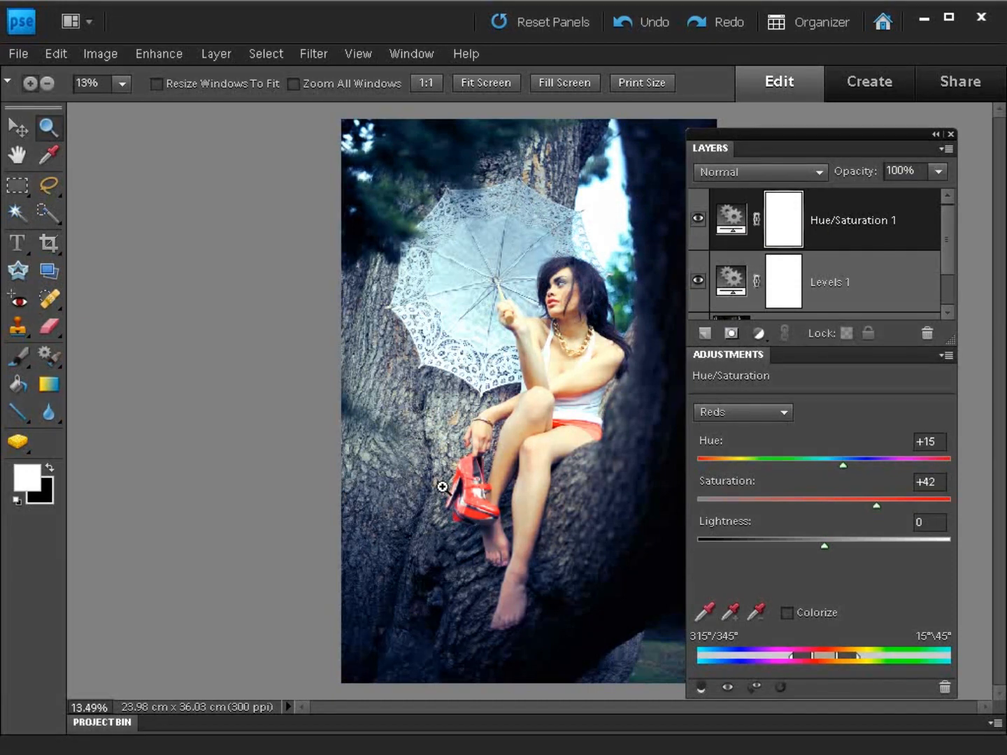
left_click(741, 412)
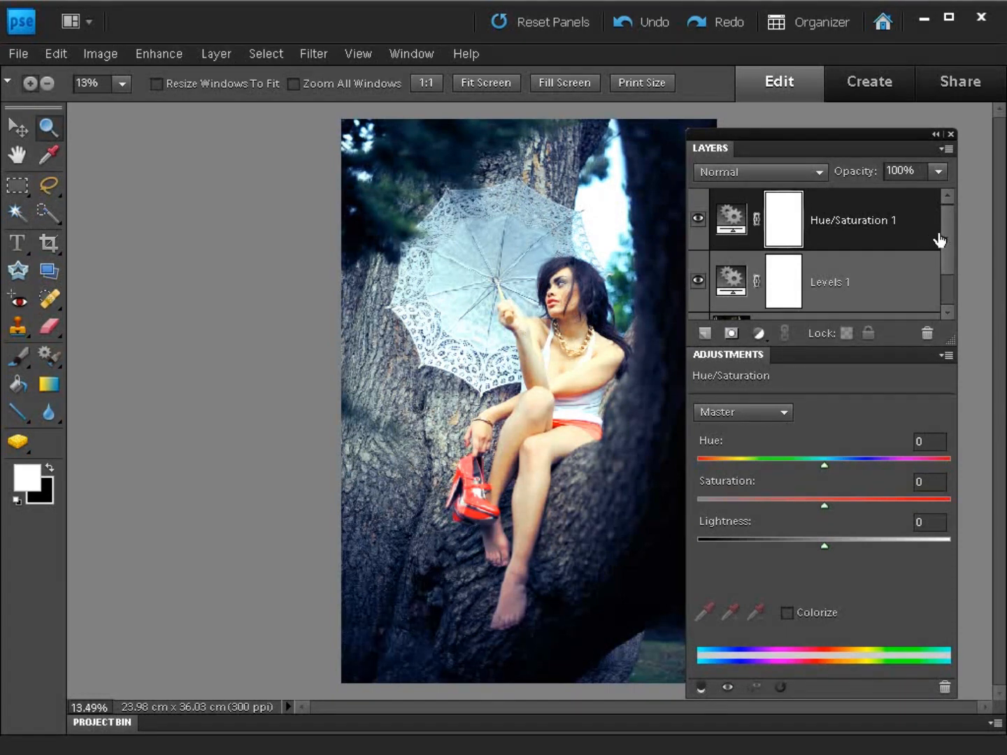
Duplicate the Background layer and close the Adjustments panel.
scroll("down", 3)
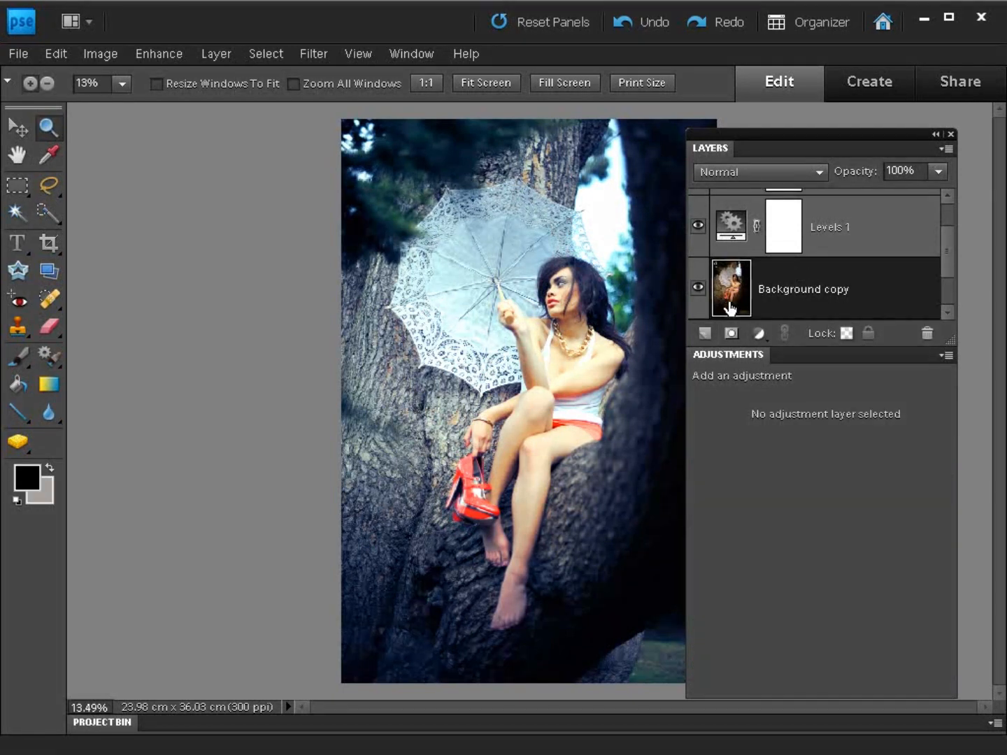
mouse_move(730, 289)
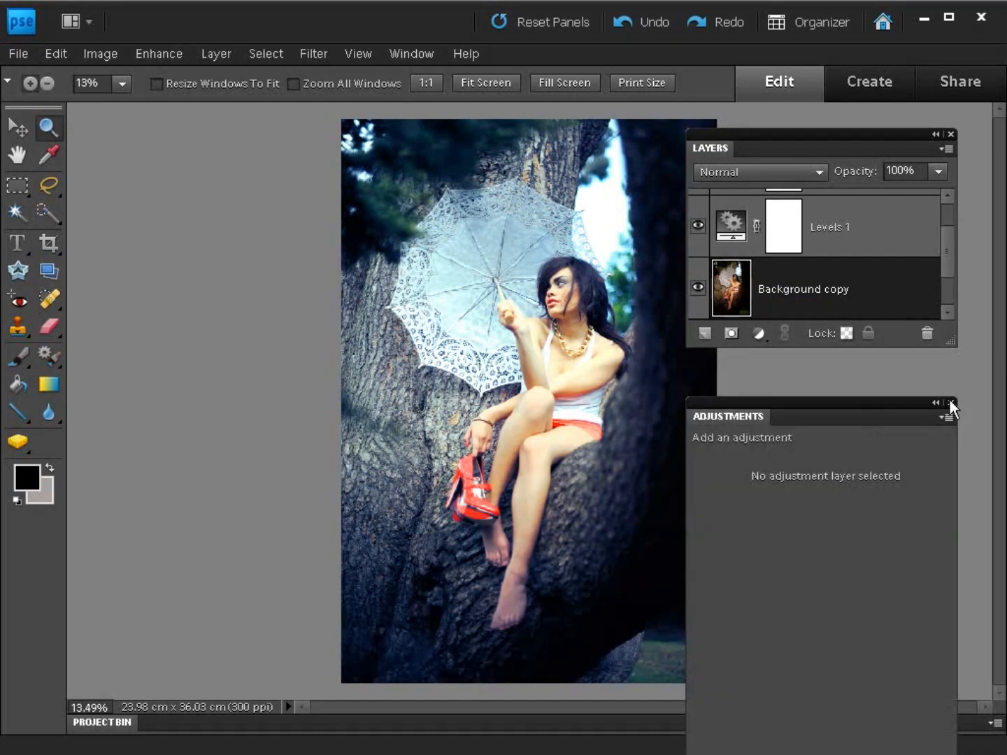
left_click(951, 403)
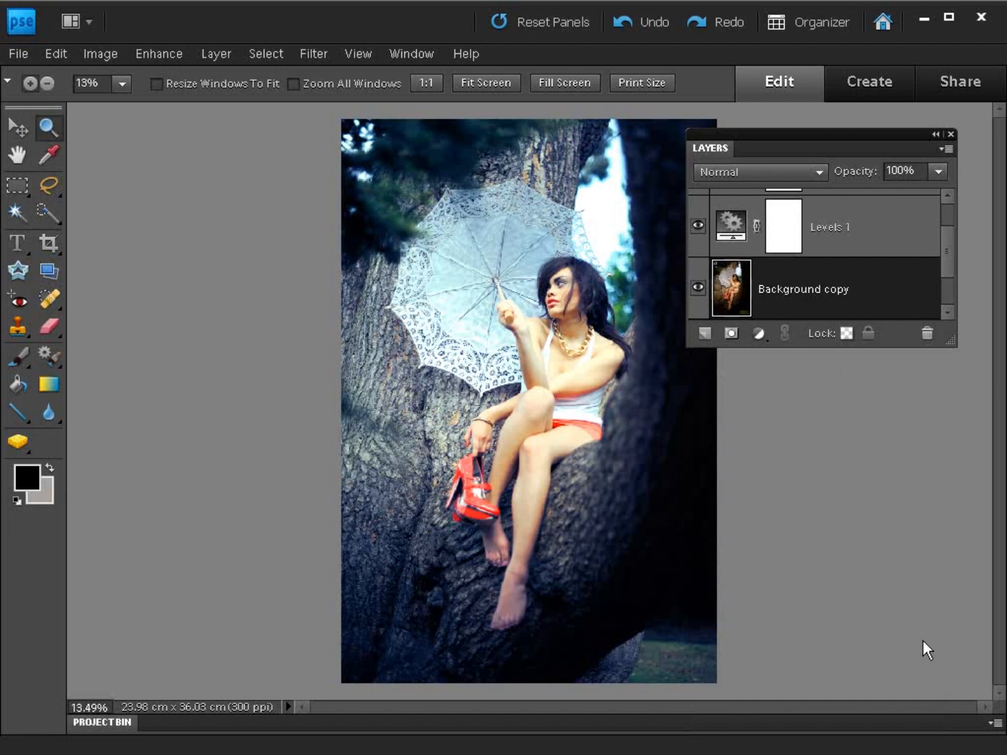
left_click(314, 53)
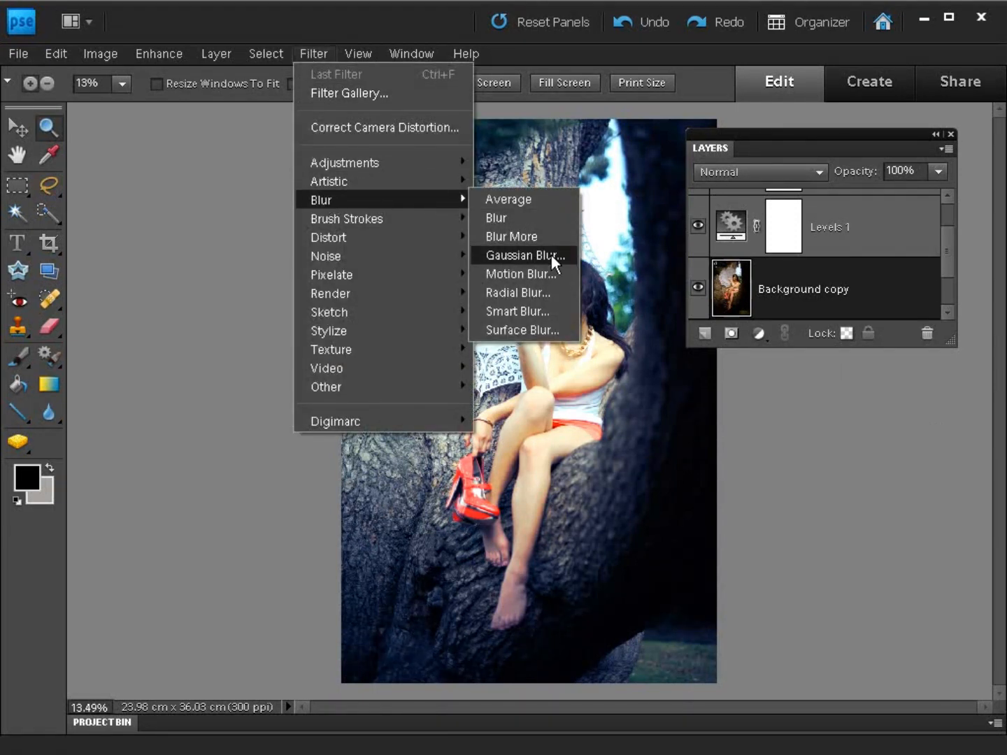
Blur the Background copy layer with a Gaussian Blur at an 8-pixel radius.
left_click(523, 254)
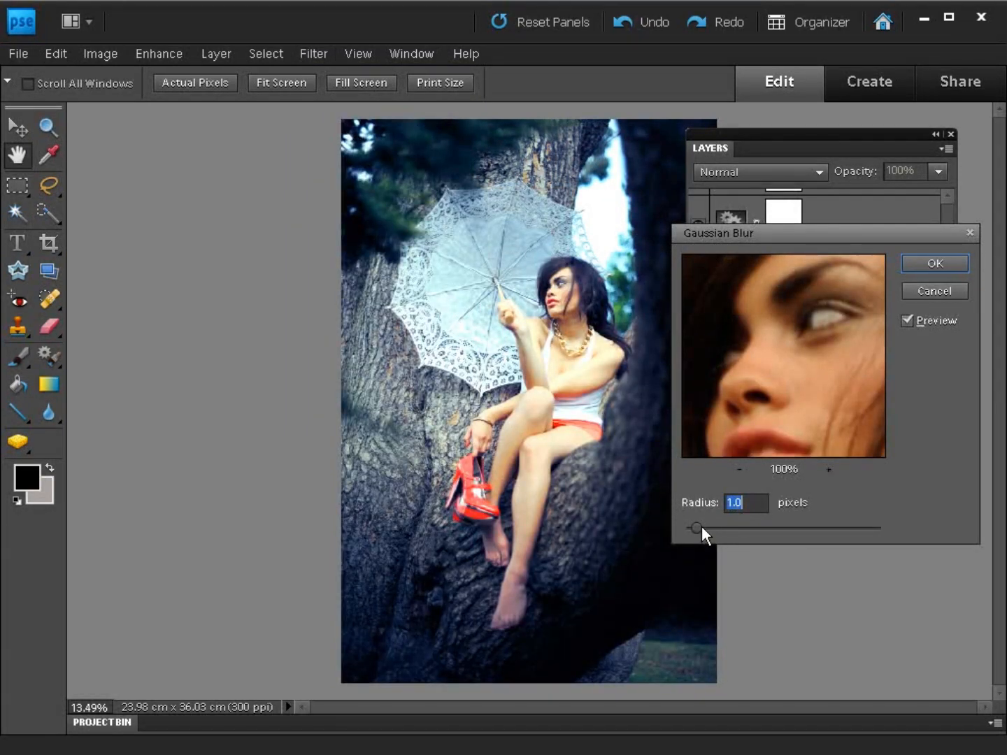
left_click_drag(696, 528, 738, 528)
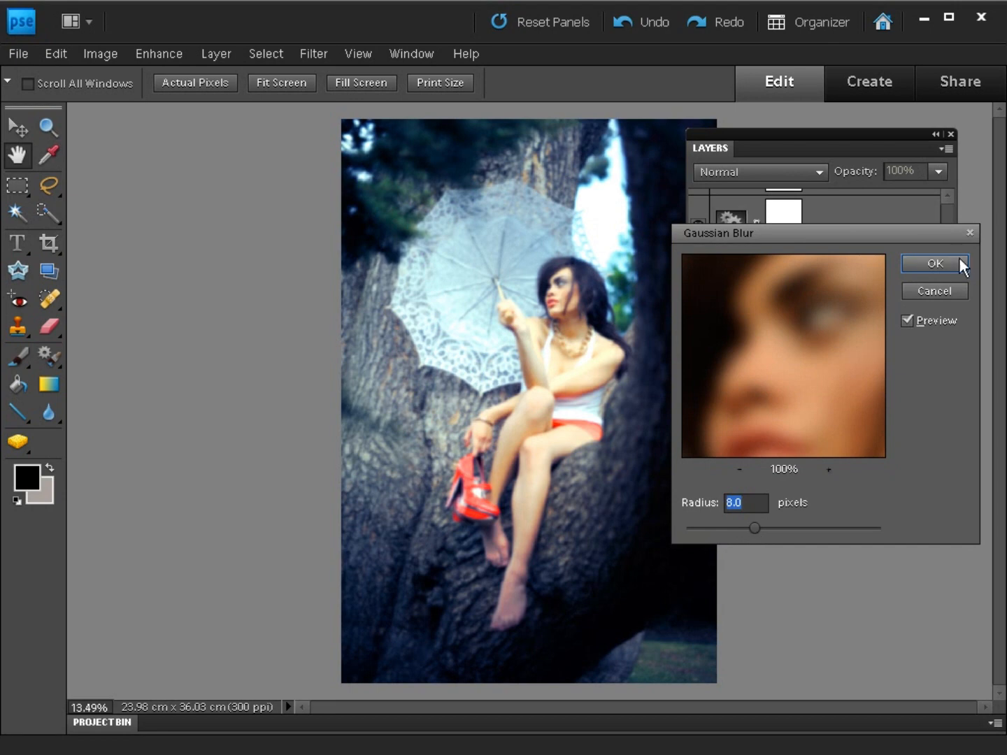
left_click(933, 263)
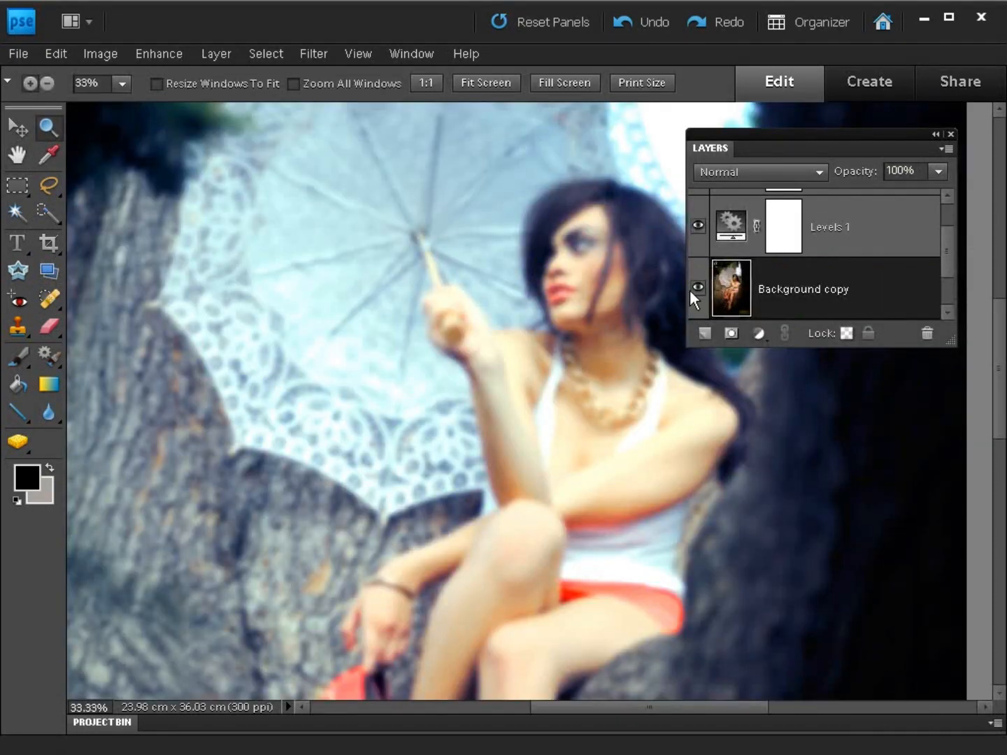
Set the blurred copy to Lighten blend mode at 45% opacity.
left_click(759, 171)
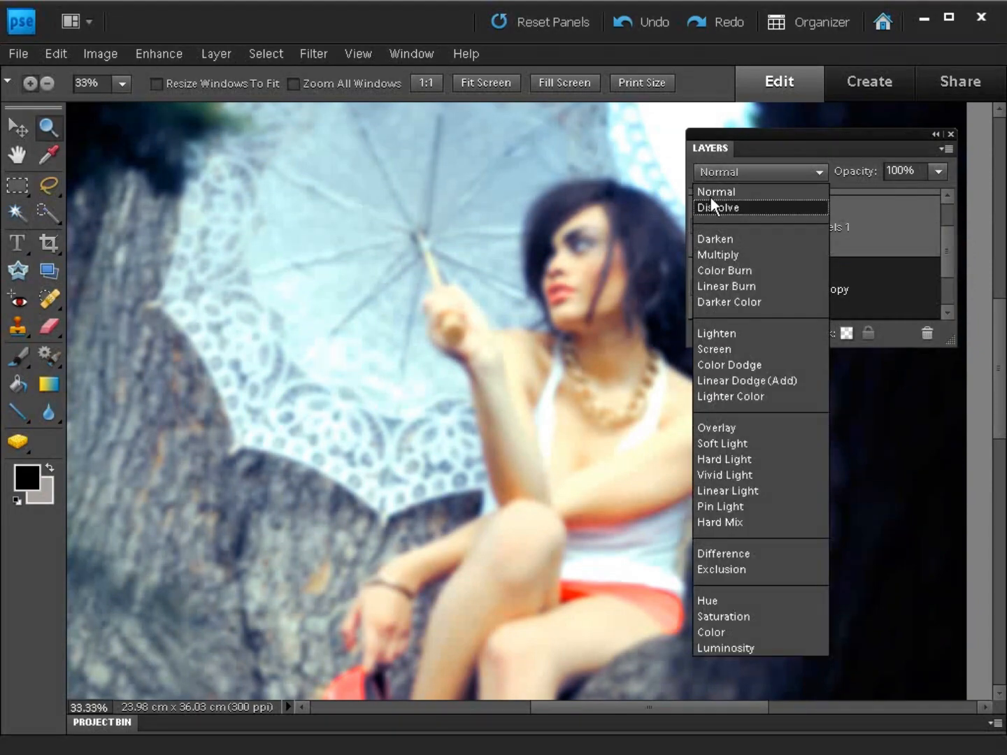
left_click(716, 333)
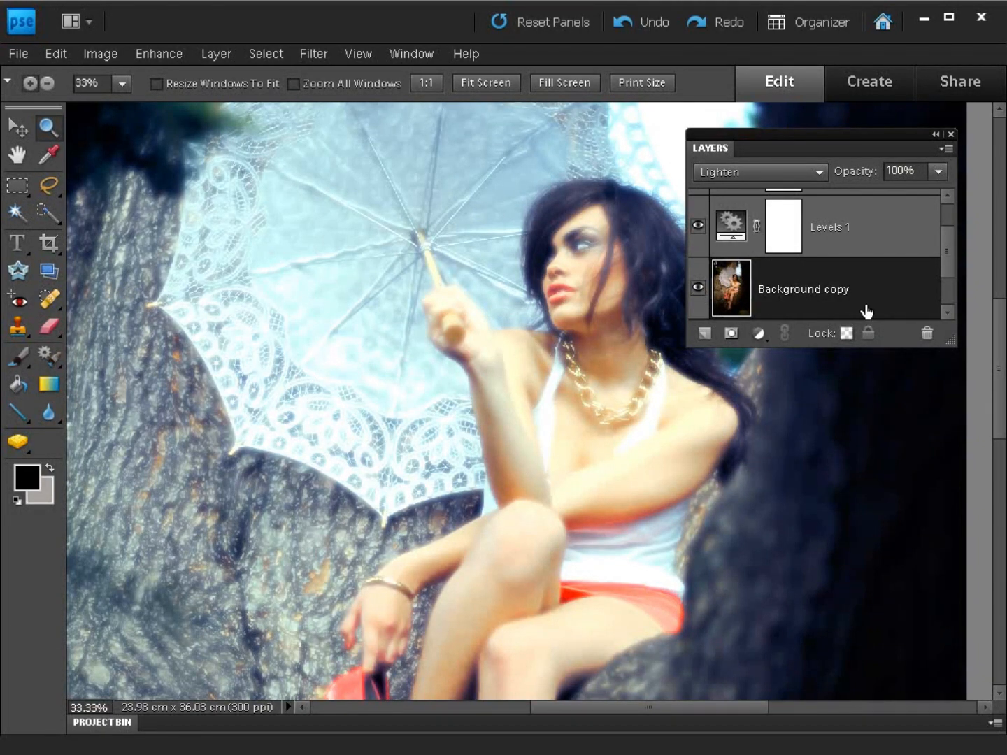
left_click(897, 172)
type("45")
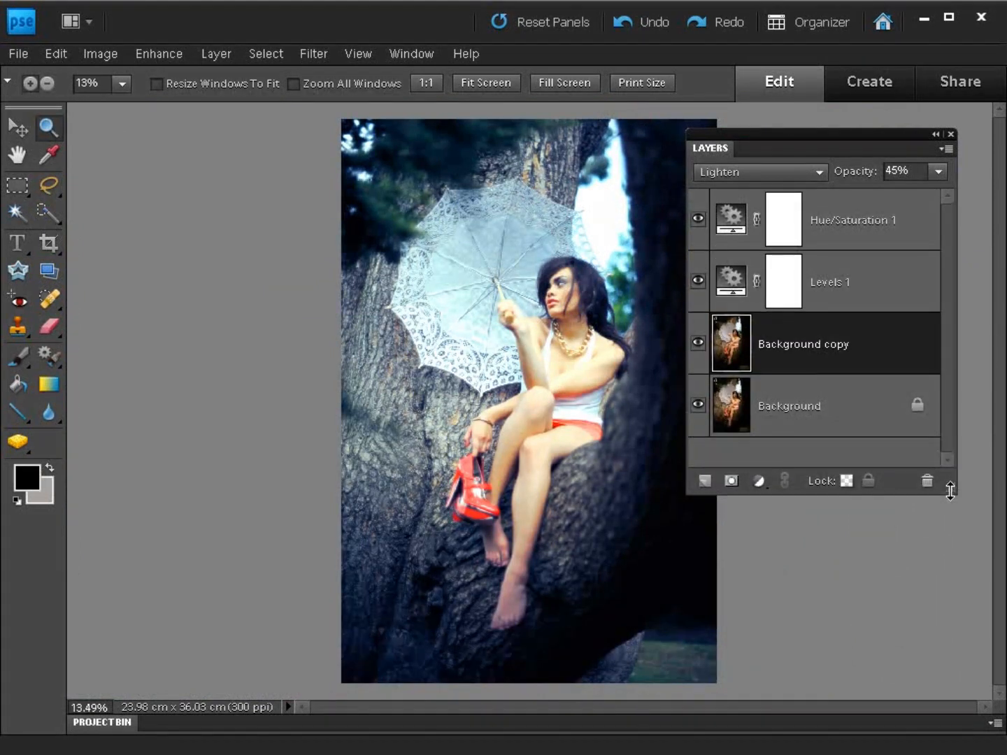
Toggle layer visibility, including Hue/Saturation 1, to compare the effect.
left_click(697, 280)
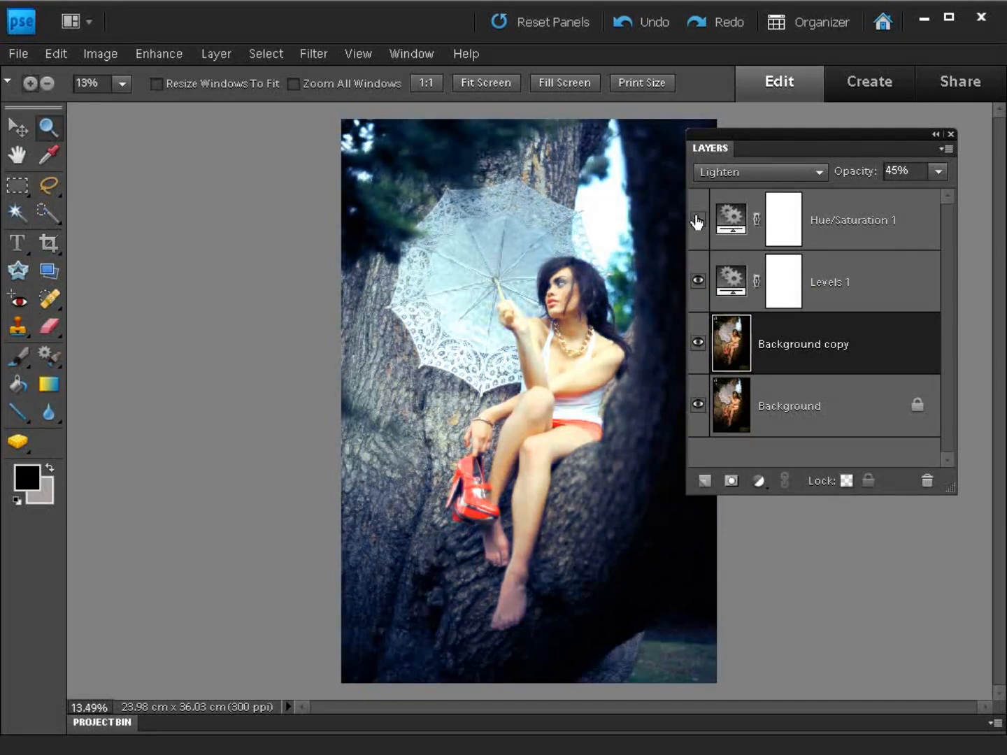
left_click(698, 220)
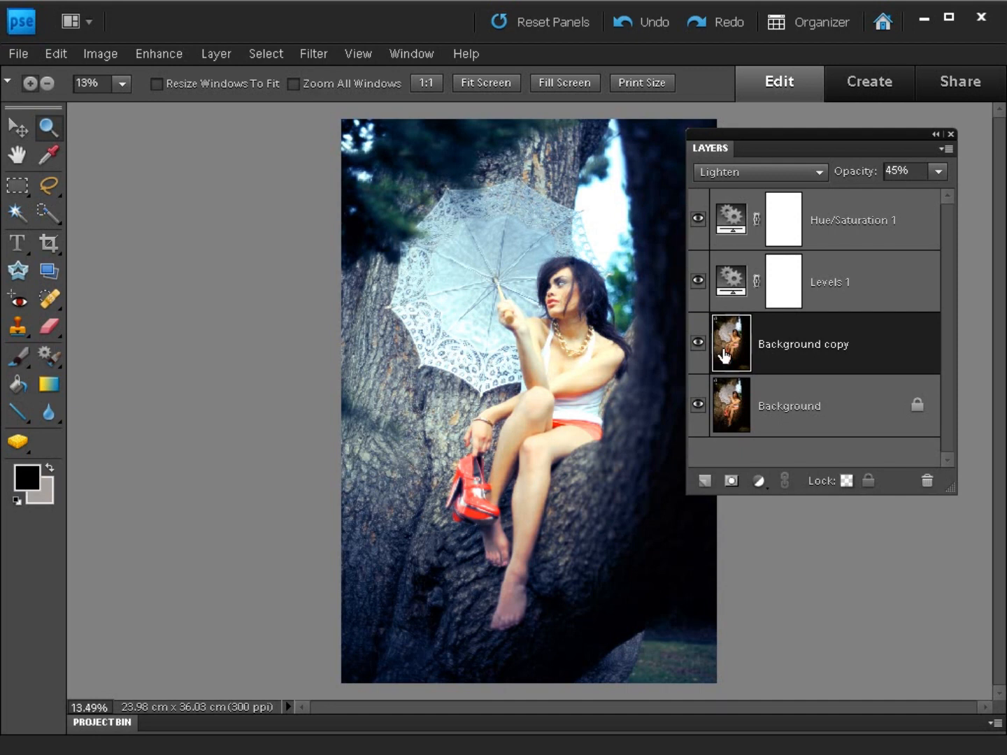
left_click(697, 343)
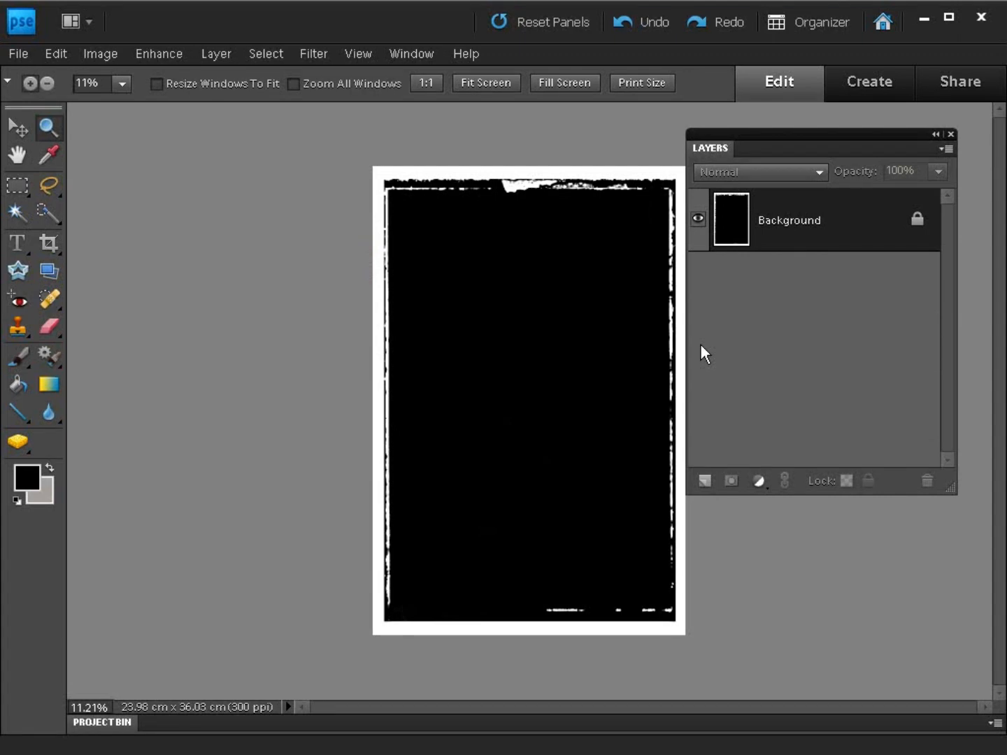
Select and copy the whole jagged border image, then return to the portrait document.
key("ctrl+a")
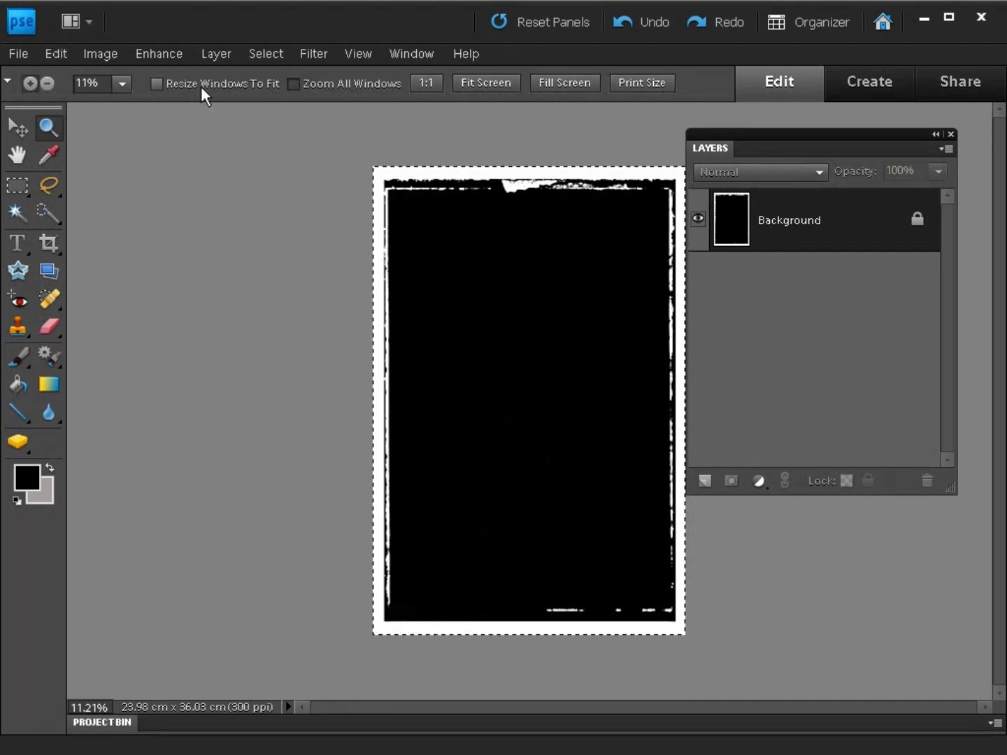
left_click(55, 53)
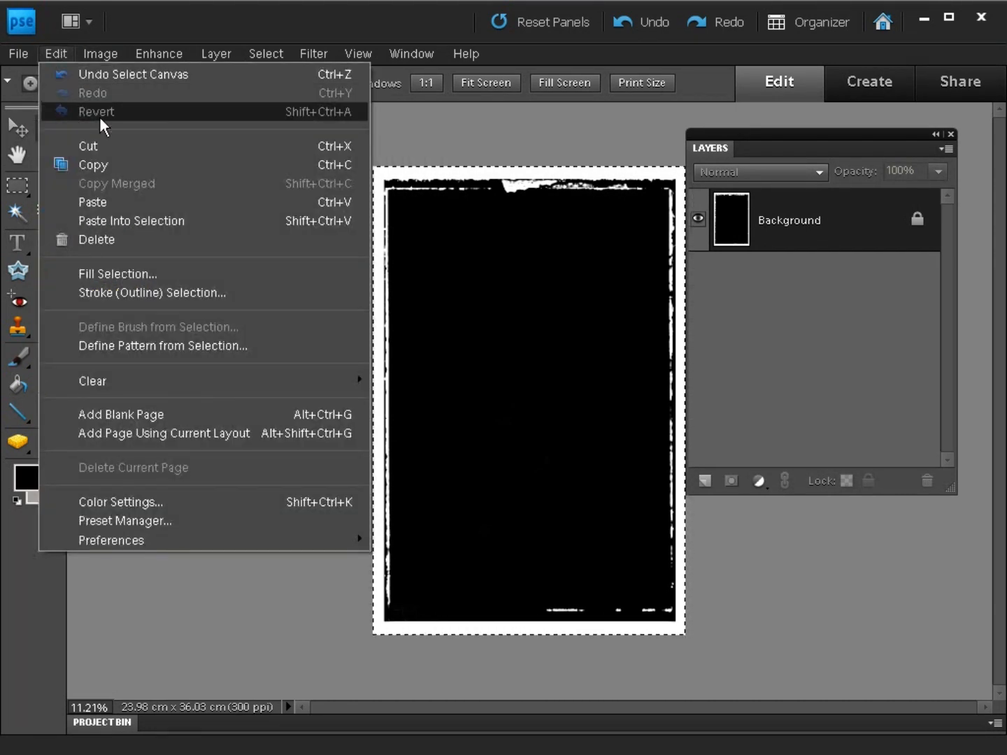
left_click(96, 112)
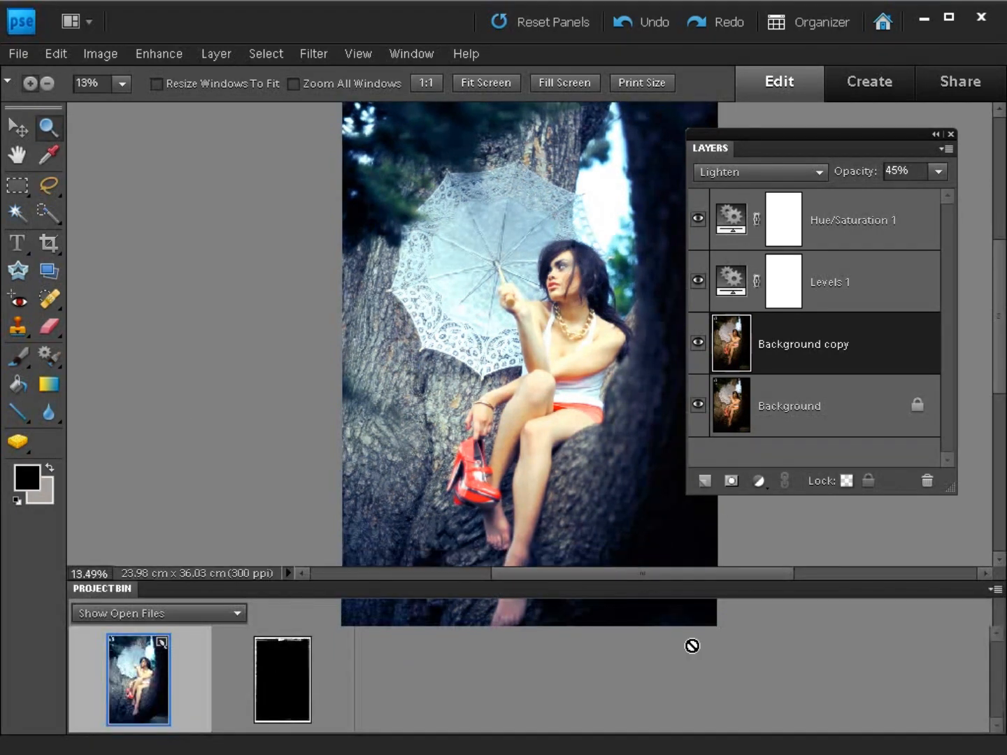
left_click(412, 53)
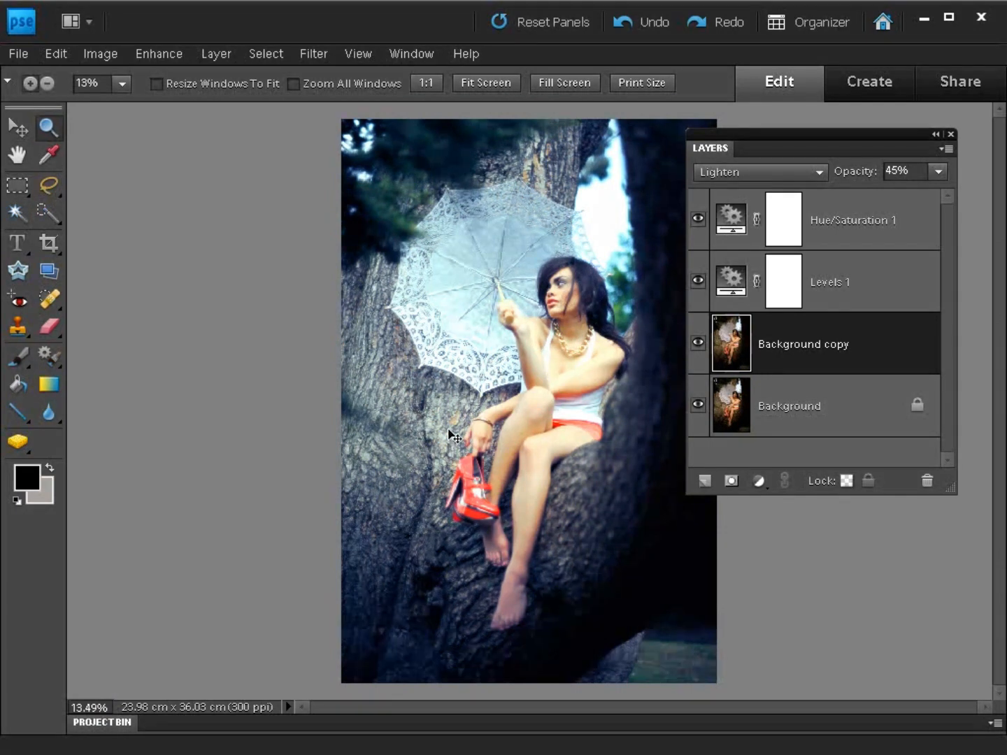
left_click(55, 53)
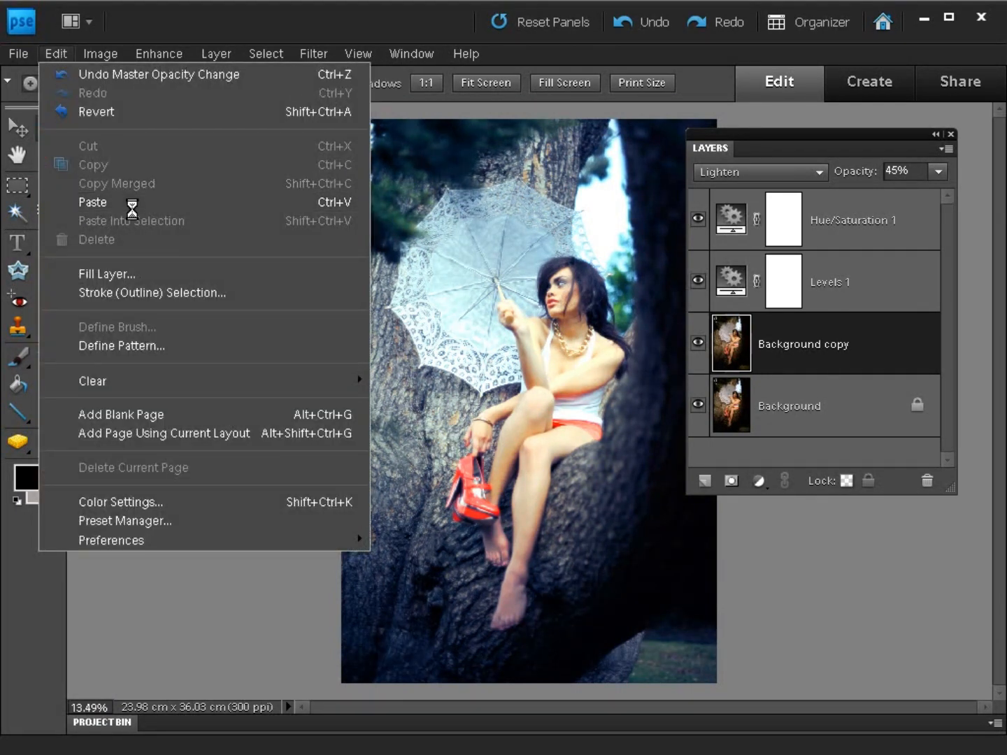
Paste the border into the portrait as Layer 1 and set it to Lighten mode.
left_click(92, 202)
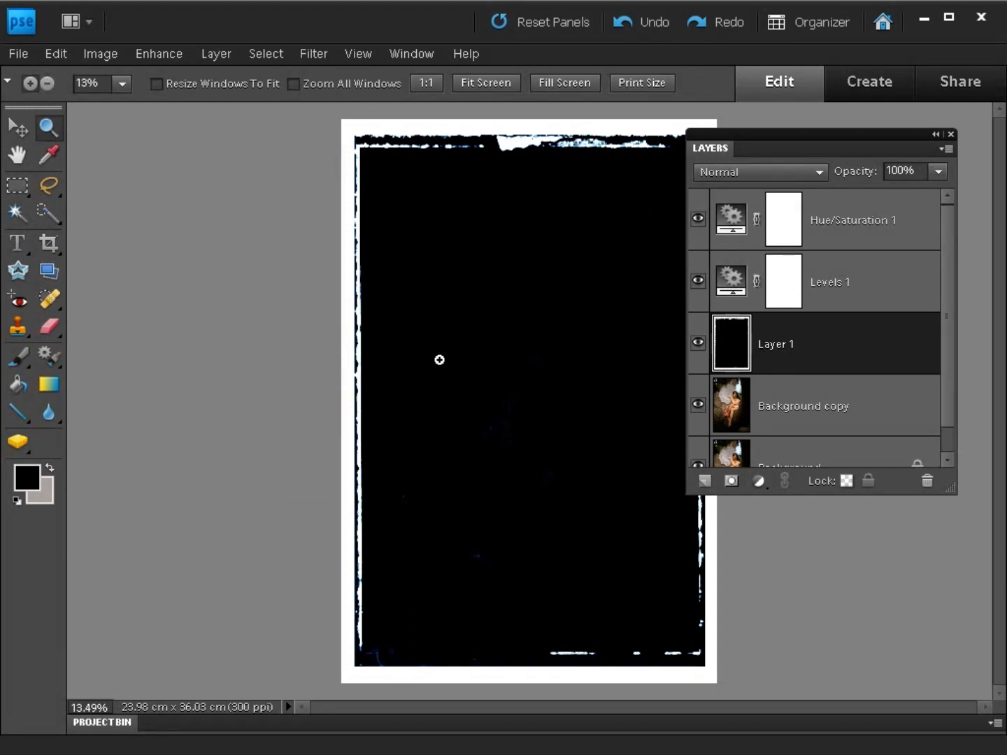
mouse_move(435, 332)
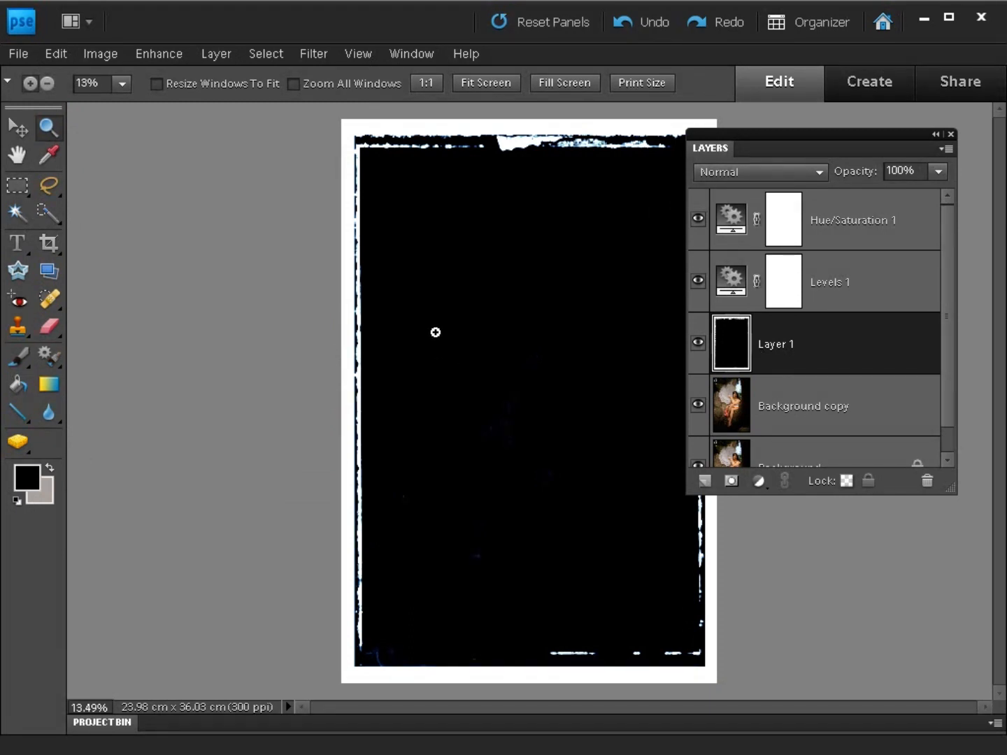
left_click(758, 171)
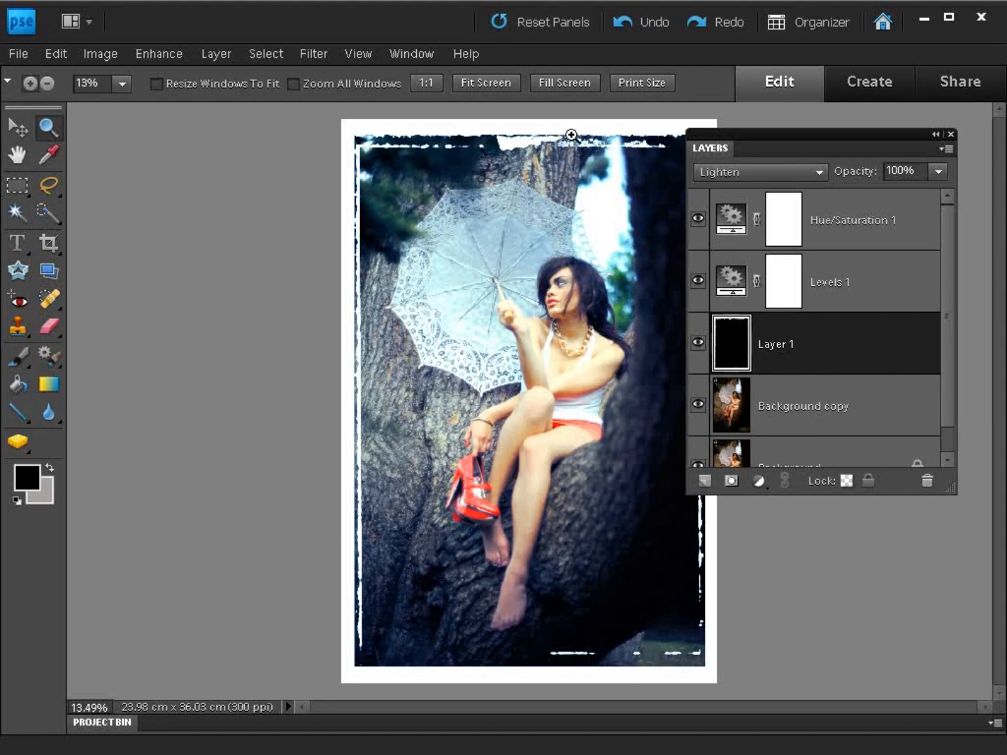
mouse_move(446, 347)
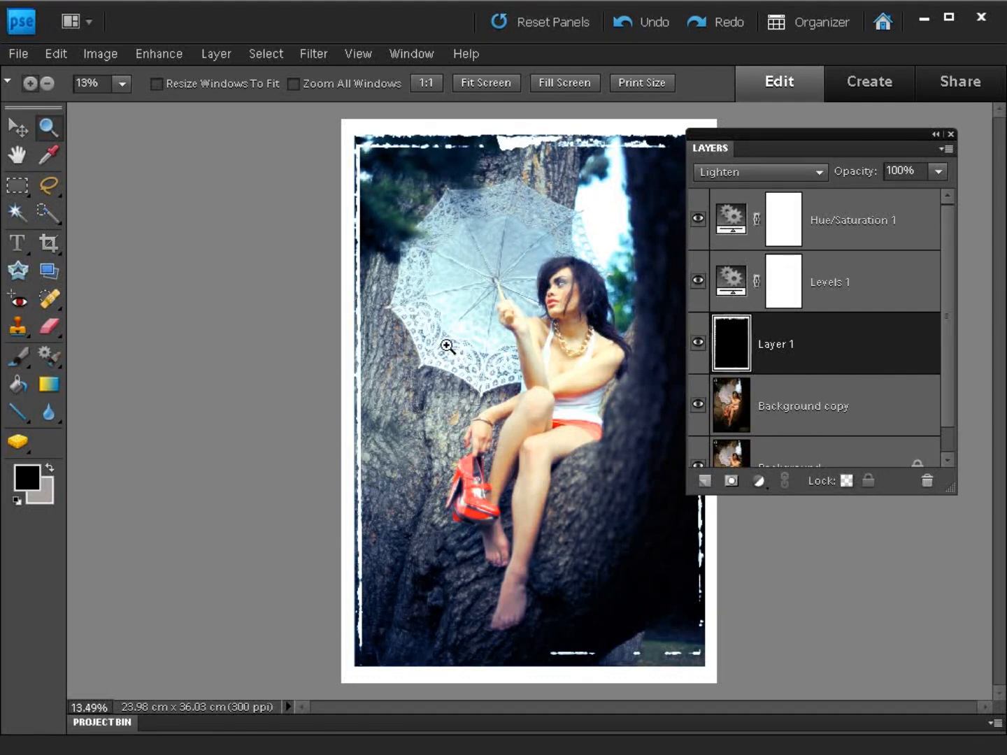
mouse_move(691, 309)
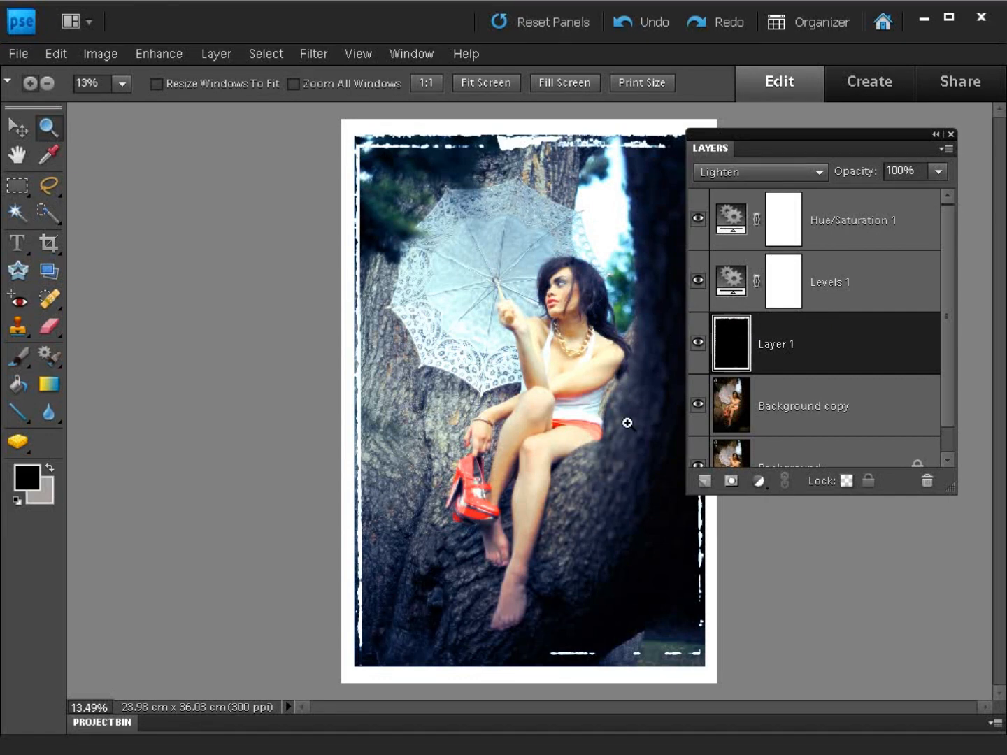
mouse_move(667, 319)
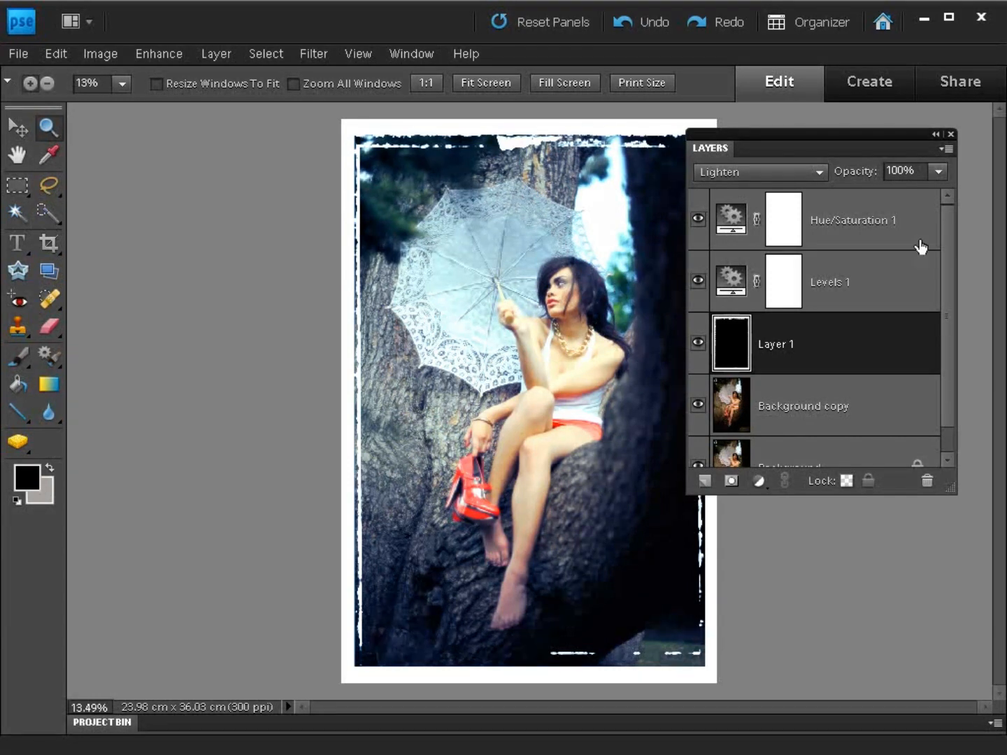
Add a Levels adjustment layer with the black input point dragged to about 17.
left_click(757, 481)
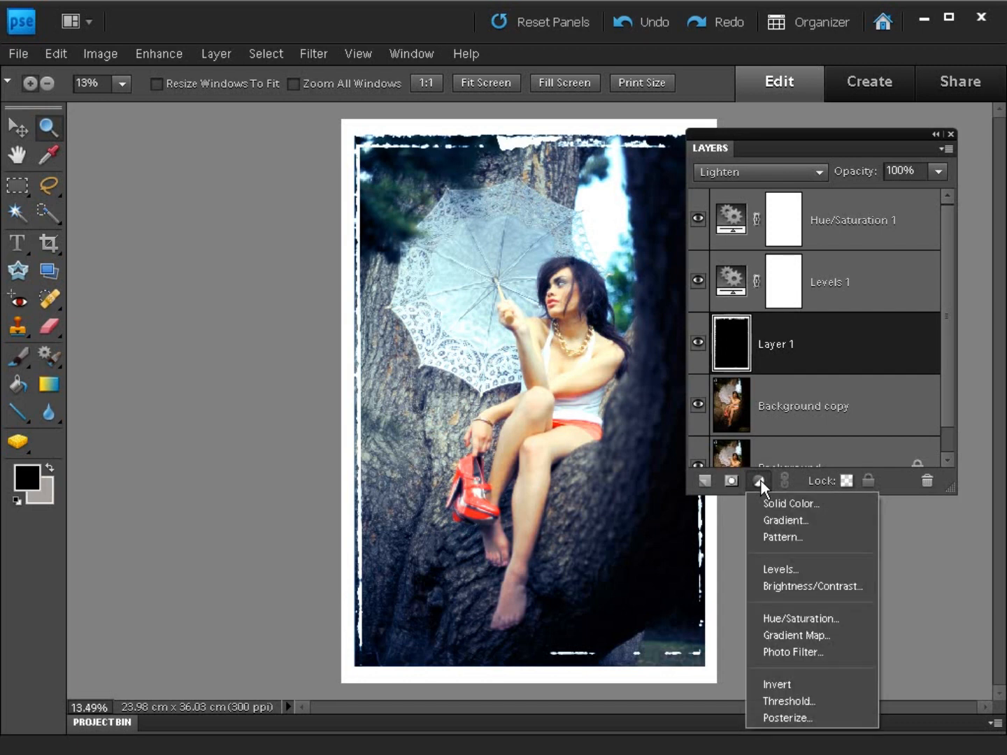
left_click(780, 568)
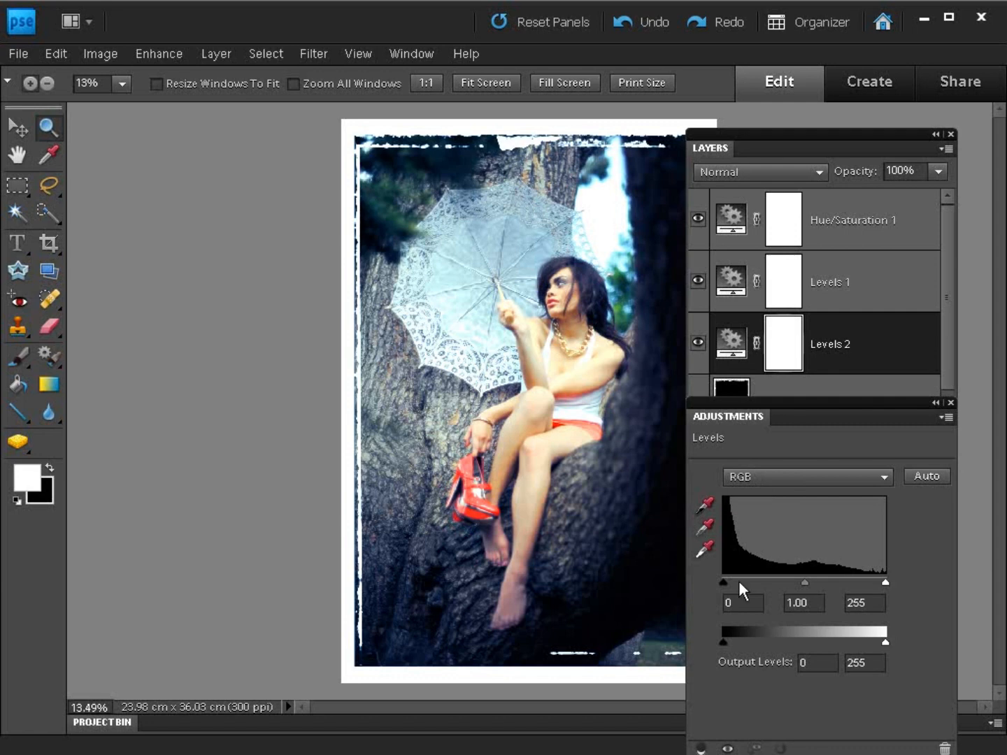
left_click_drag(724, 583, 728, 582)
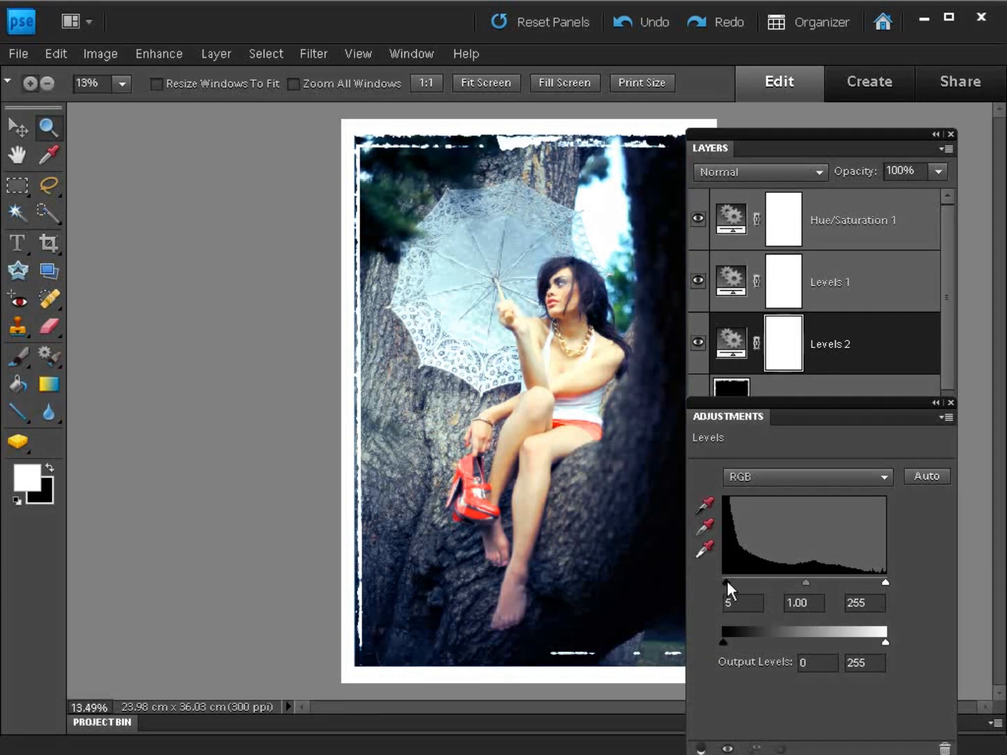
left_click_drag(723, 582, 736, 582)
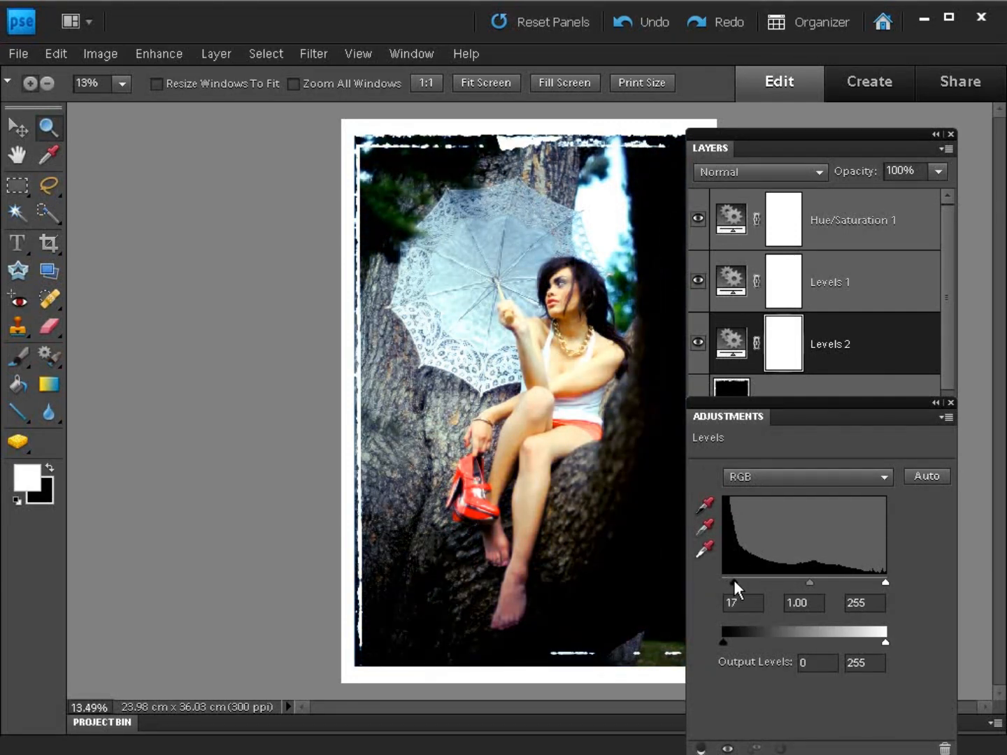
left_click_drag(724, 582, 732, 582)
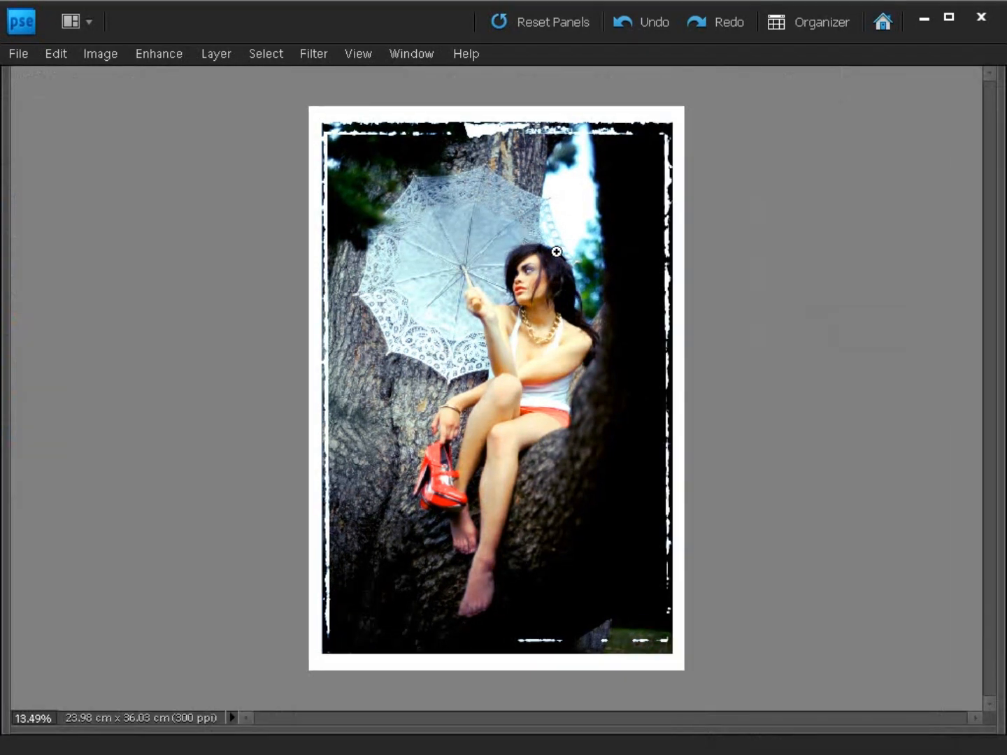
Fit the framed portrait on screen from the Zoom tool's right-click menu.
right_click(556, 252)
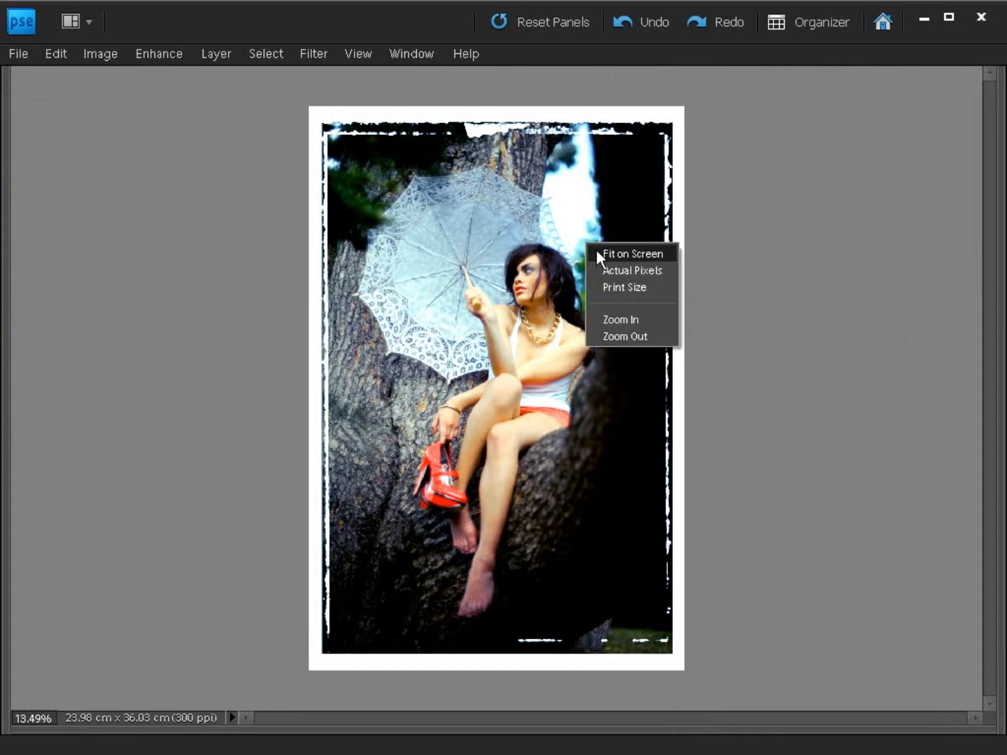
left_click(631, 253)
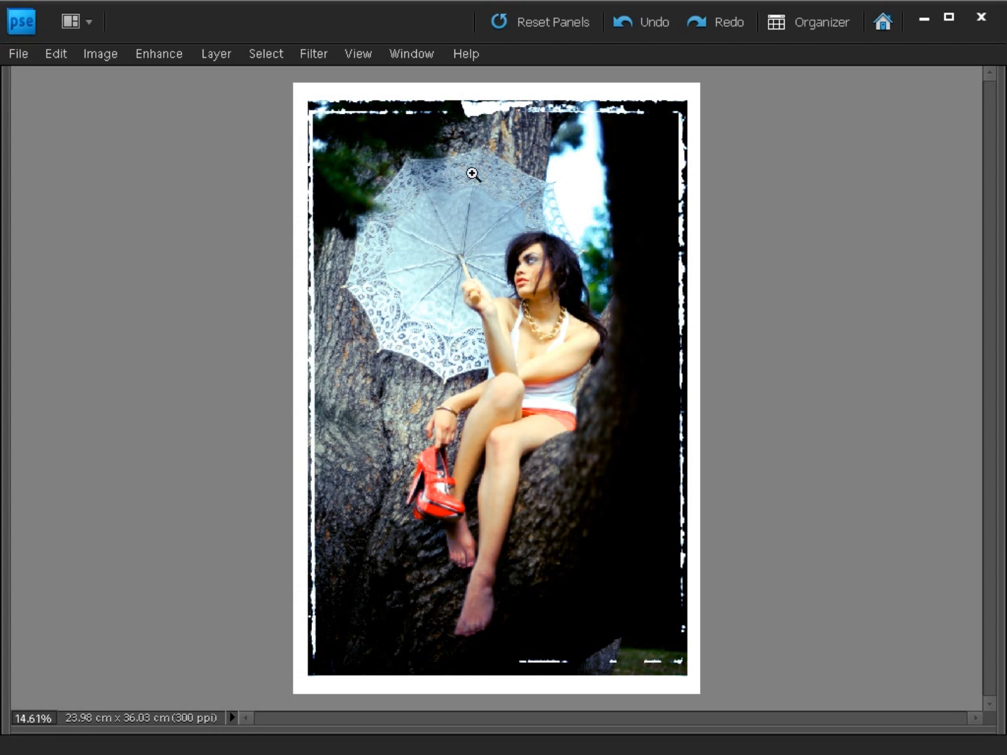
mouse_move(435, 481)
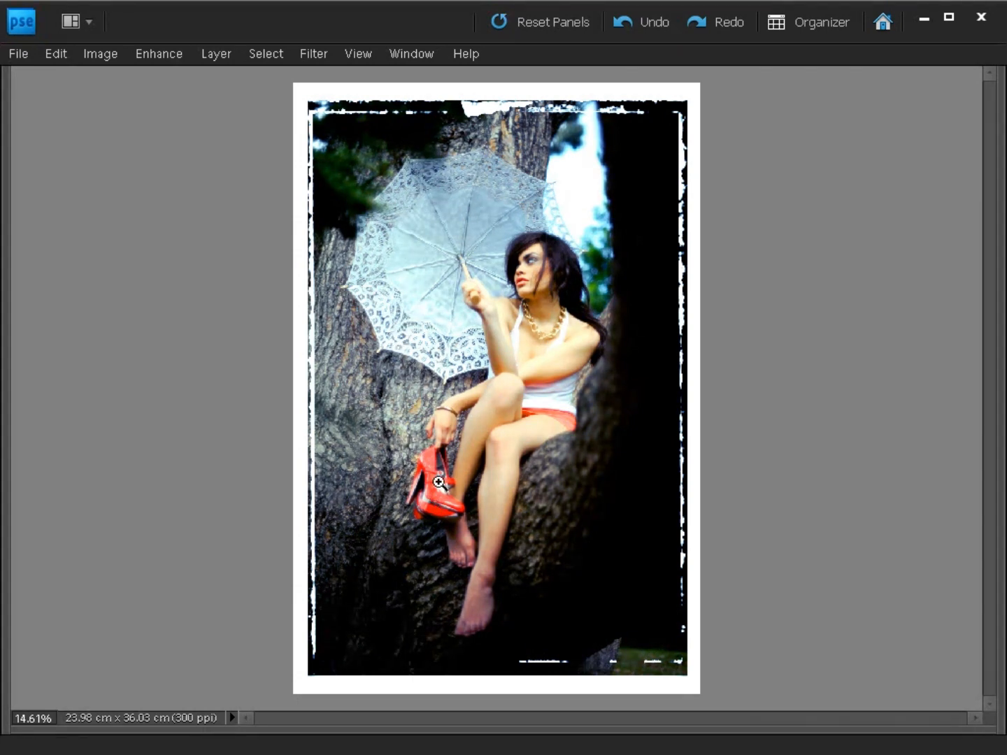
mouse_move(437, 487)
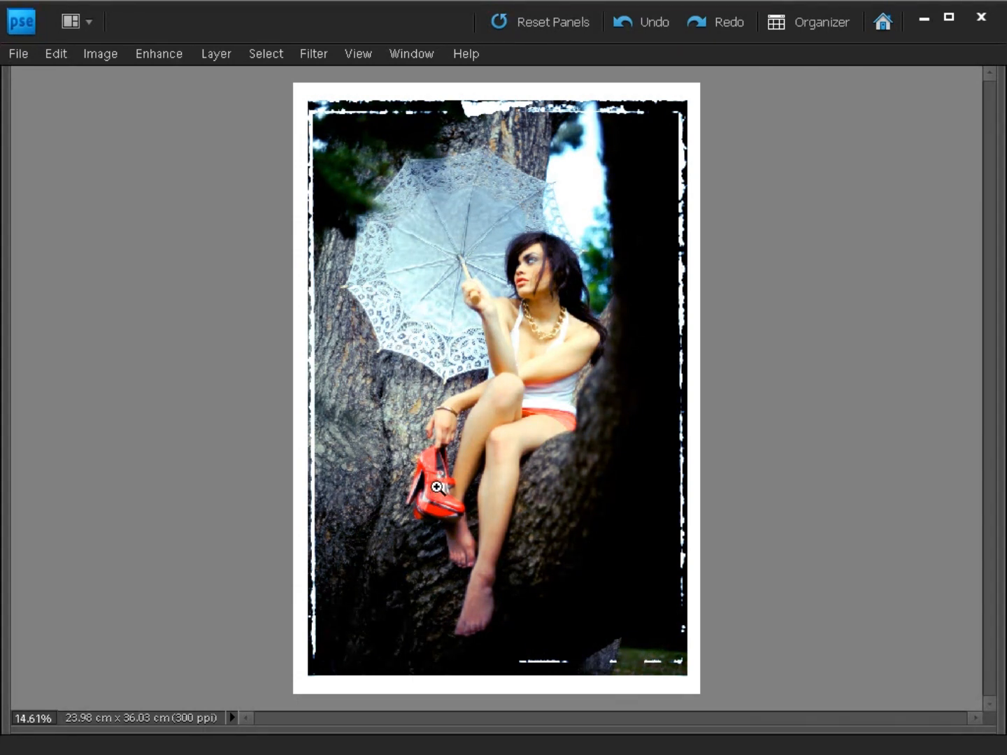